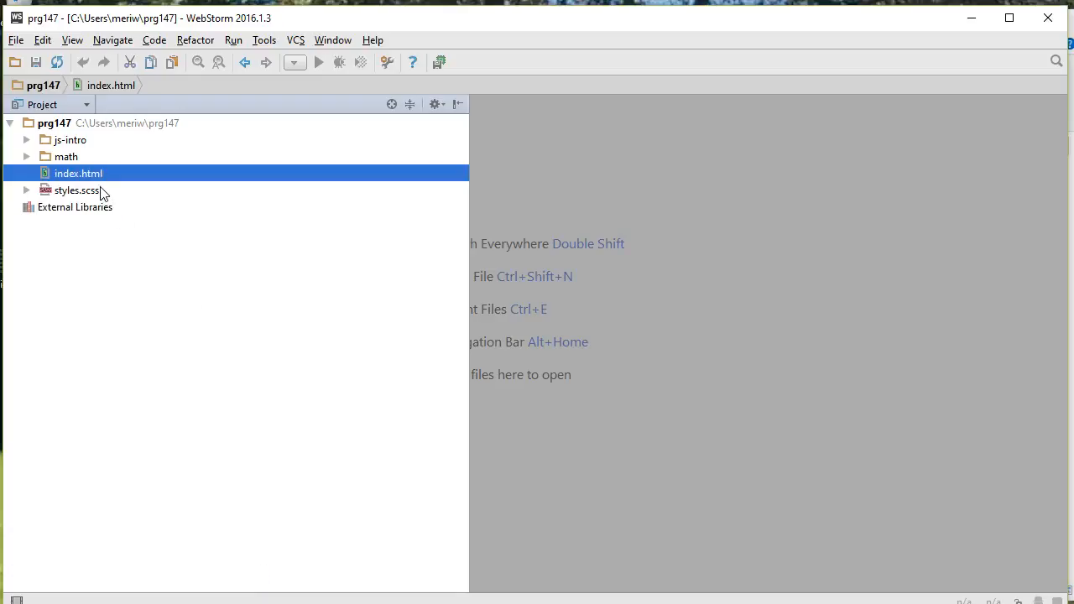
mouse_move(99, 185)
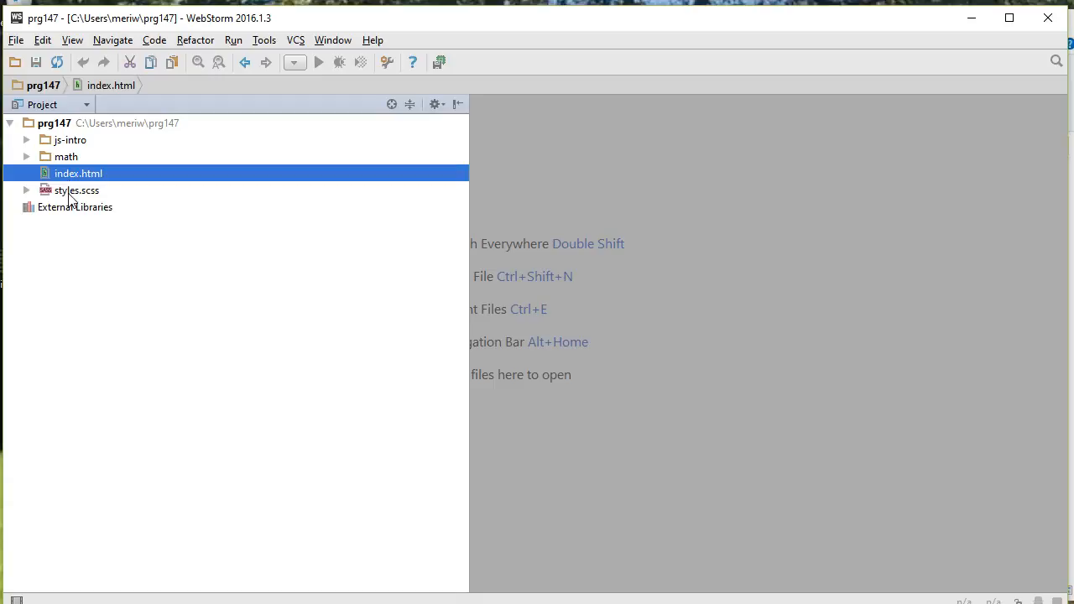
mouse_move(81, 183)
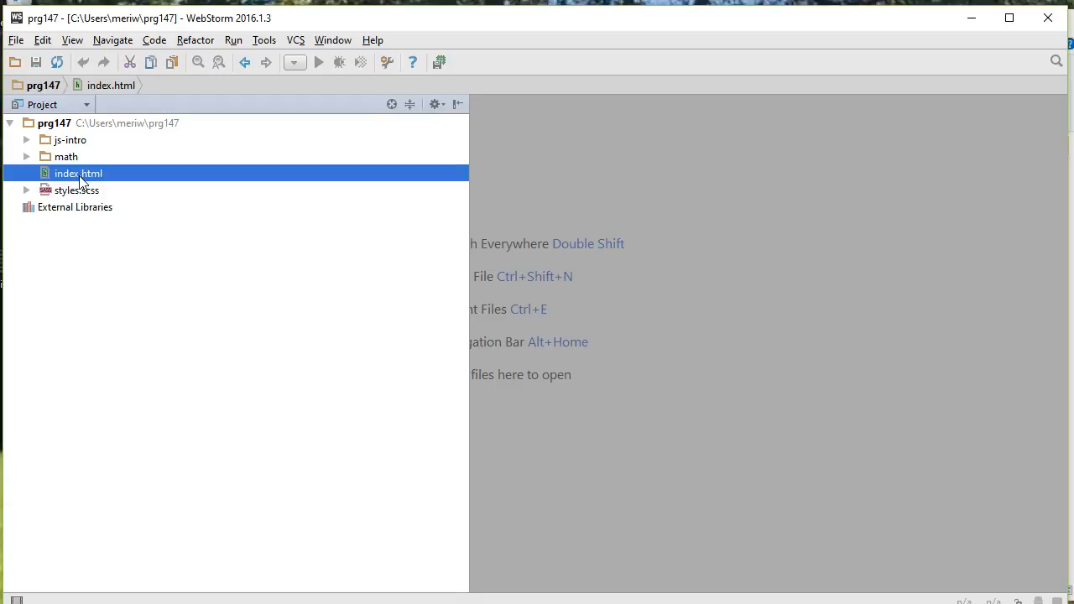
Open index.html from the prg147 project and scroll to its navigation markup
double_click(77, 172)
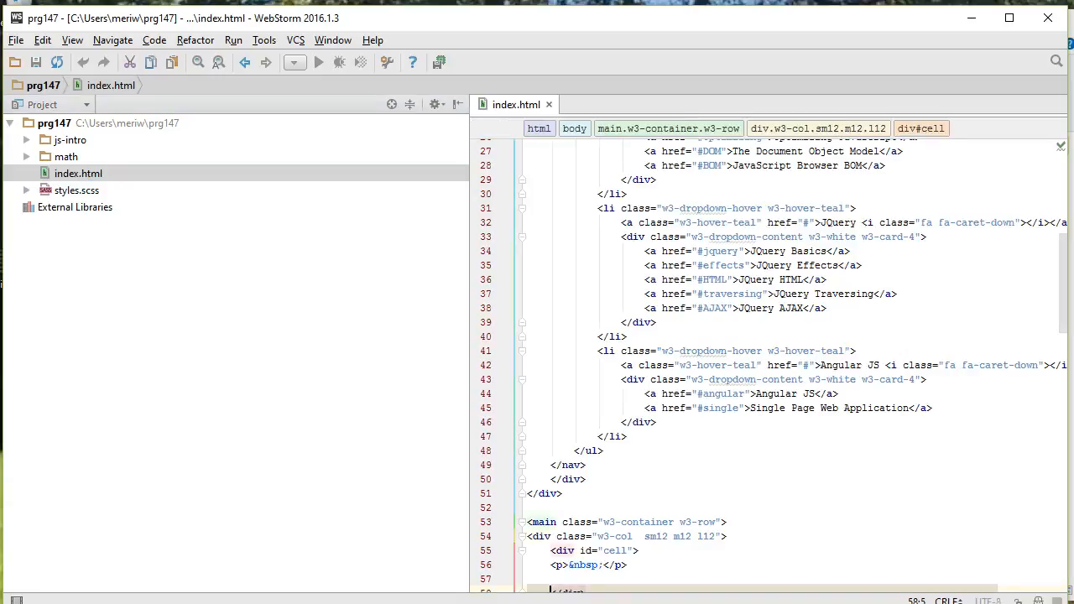
scroll("up", 3)
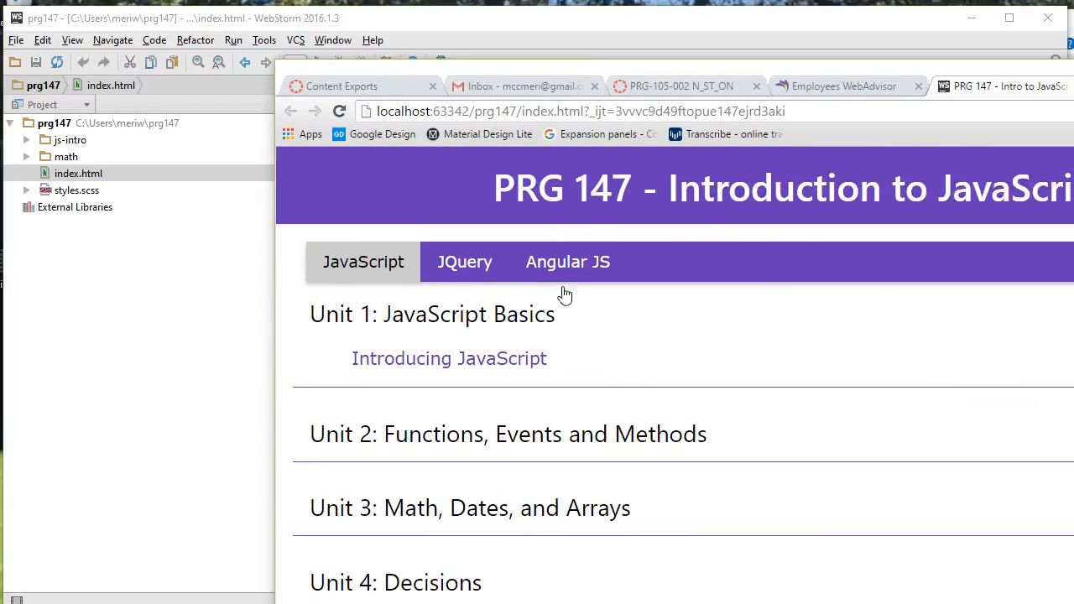
left_click(362, 262)
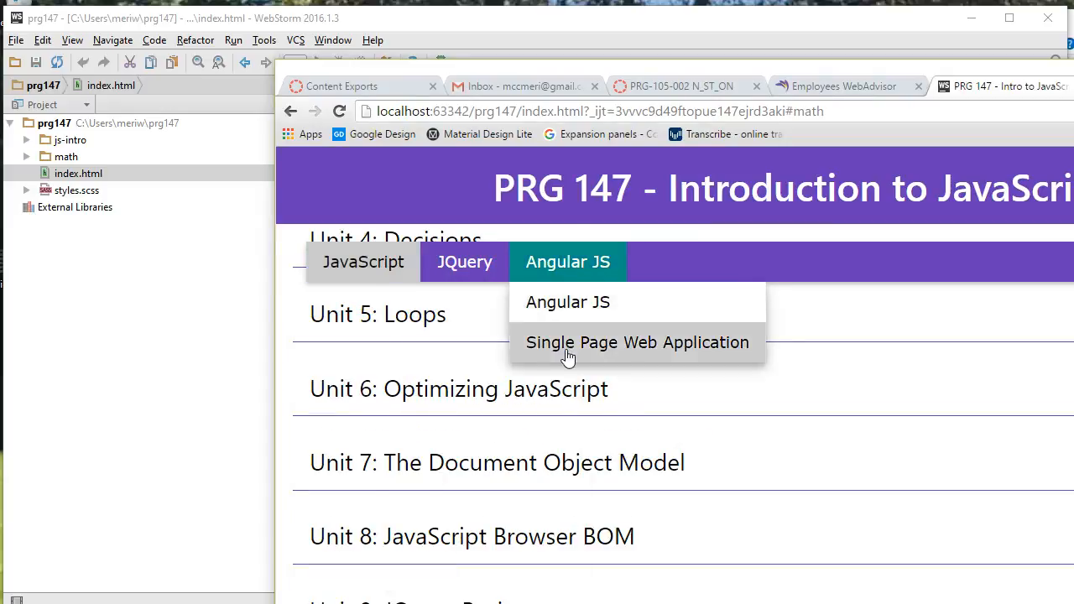
left_click(638, 342)
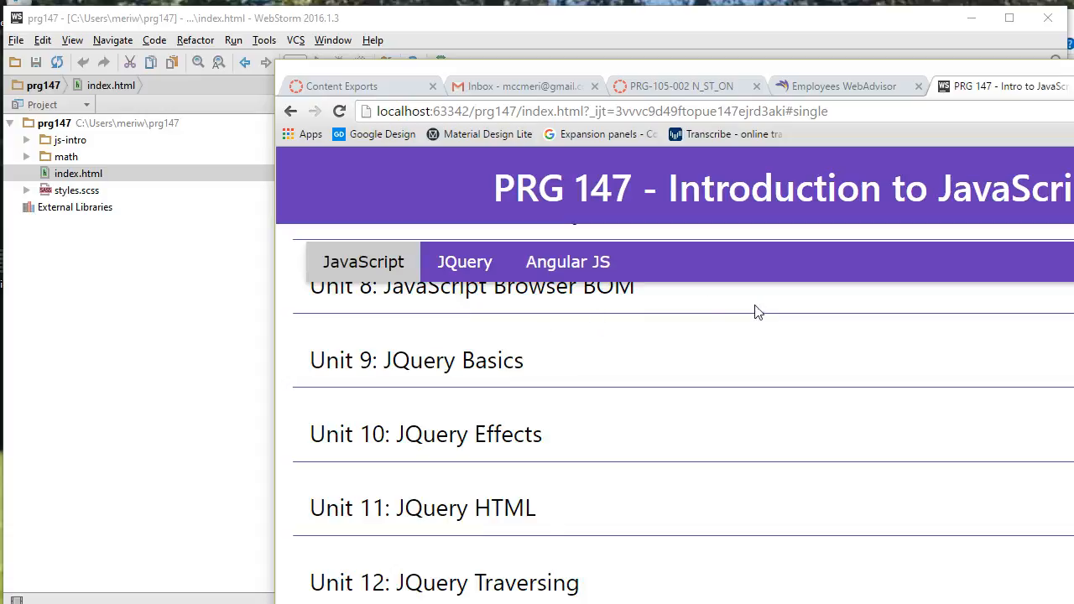
scroll("up", 3)
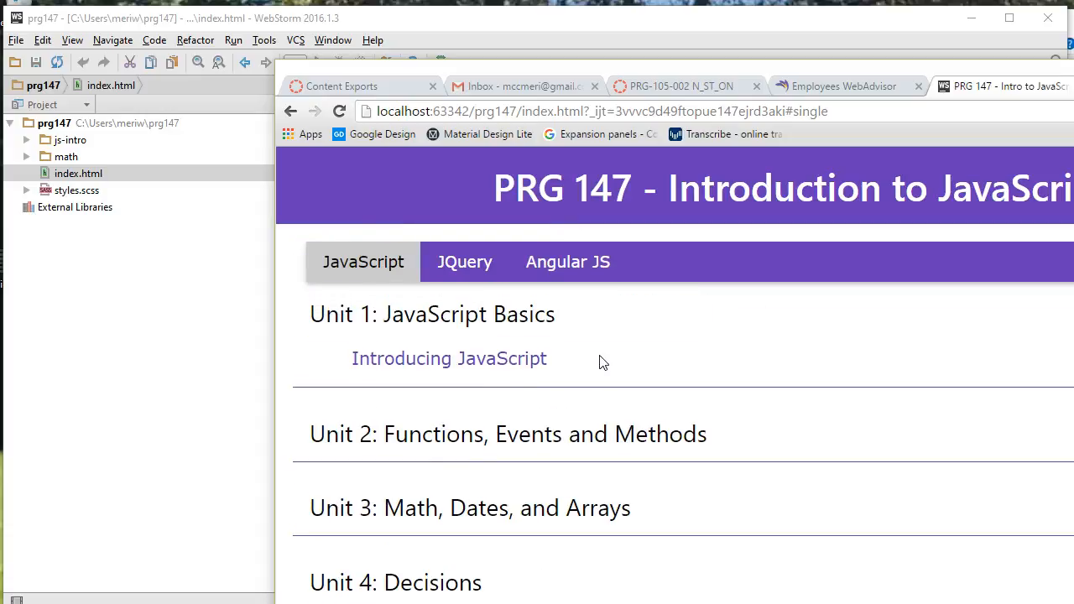
mouse_move(641, 342)
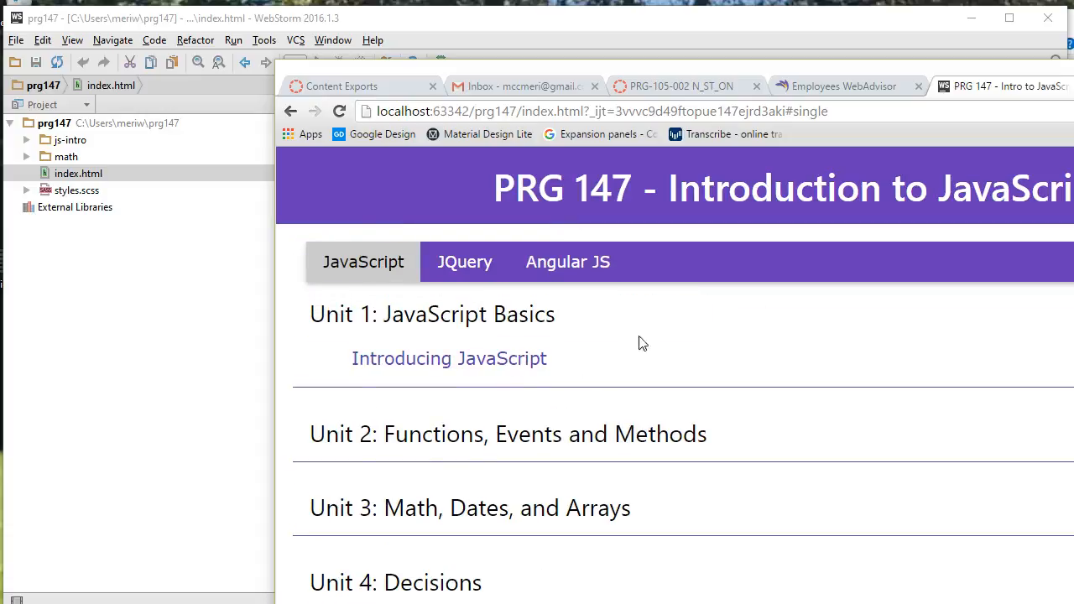
mouse_move(428, 350)
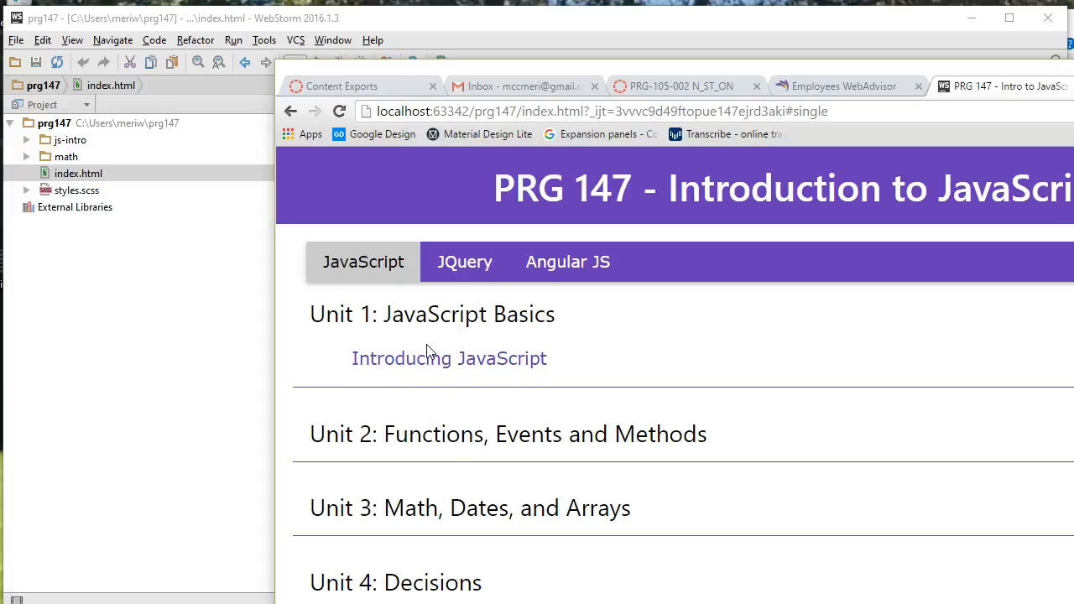
left_click(450, 359)
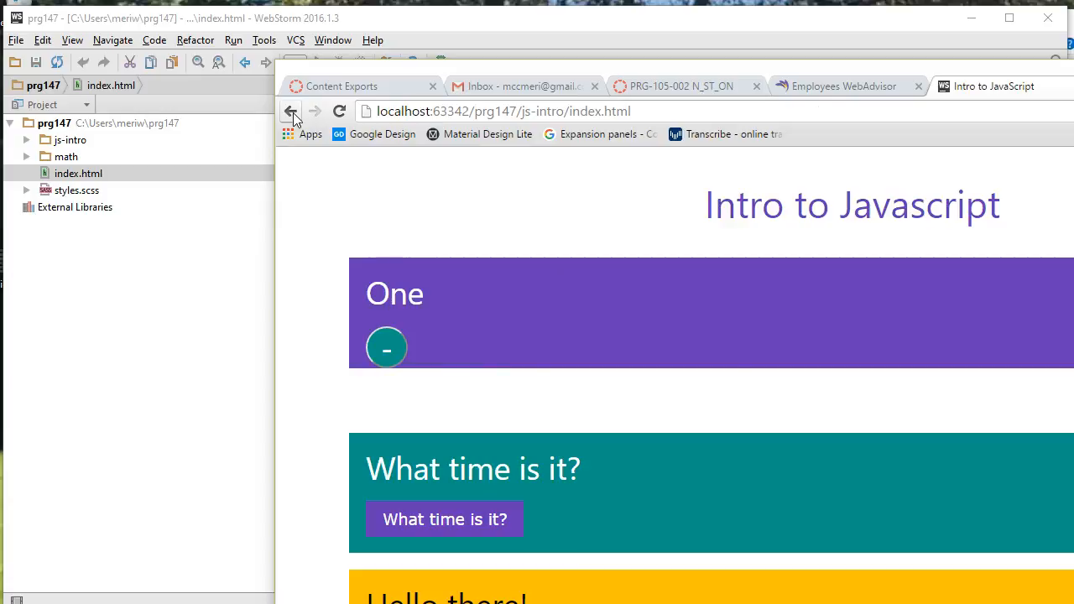
left_click(290, 111)
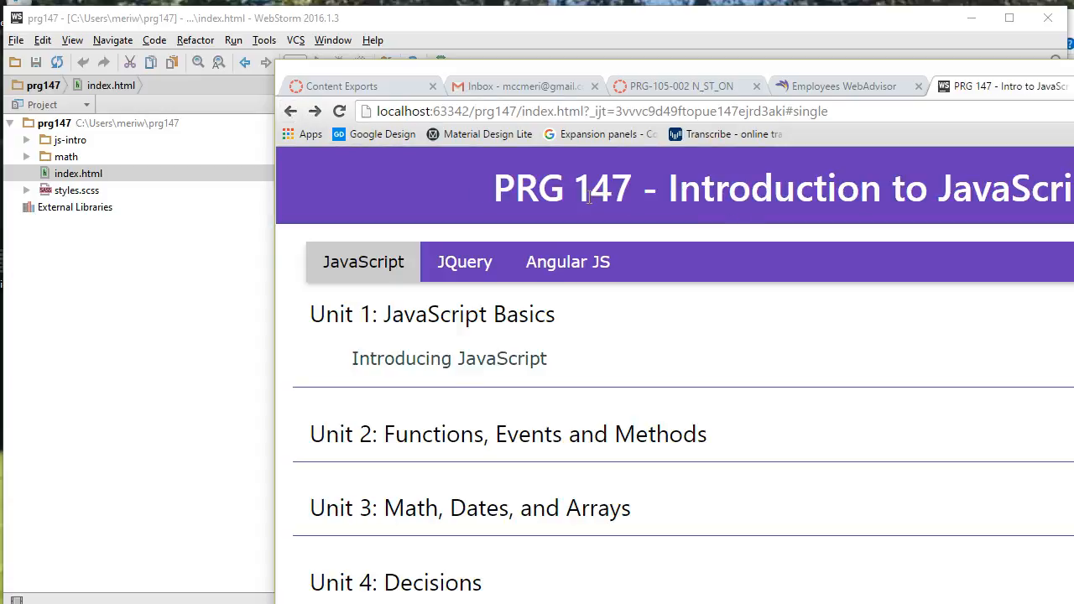
mouse_move(893, 218)
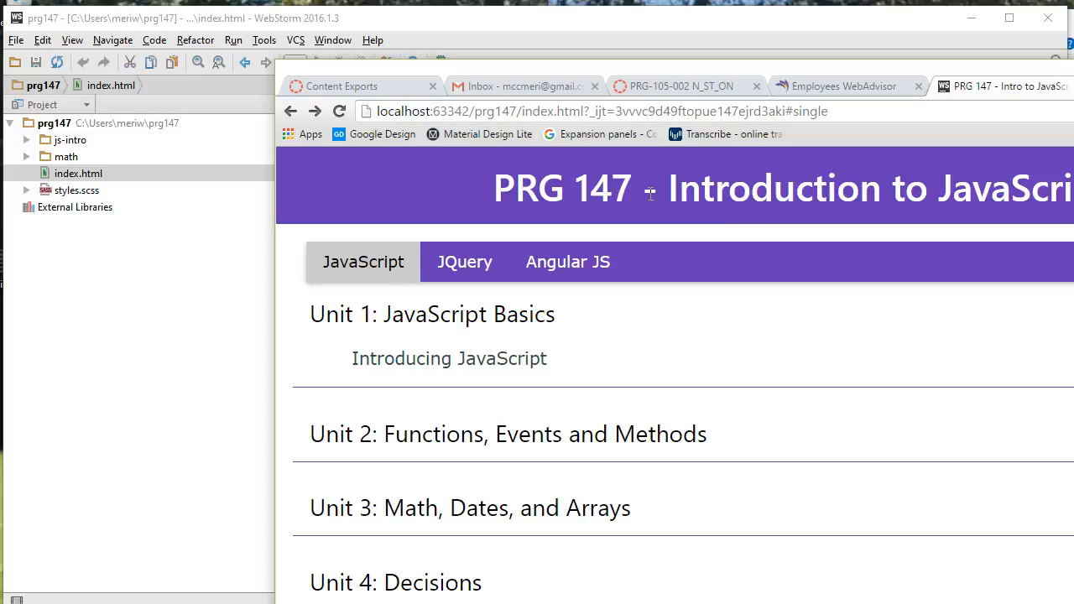
mouse_move(680, 193)
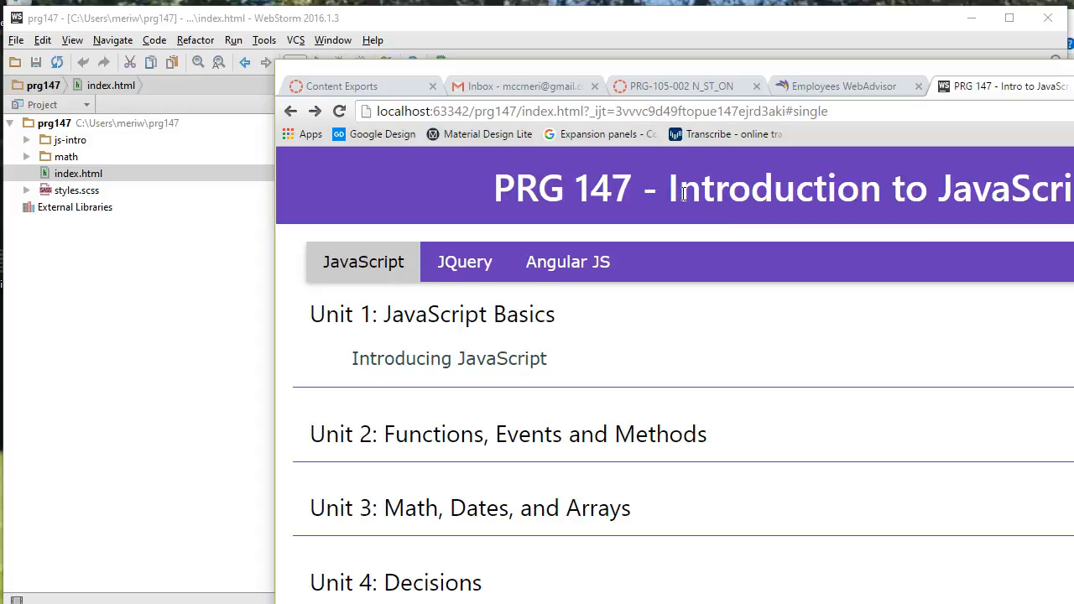
mouse_move(768, 302)
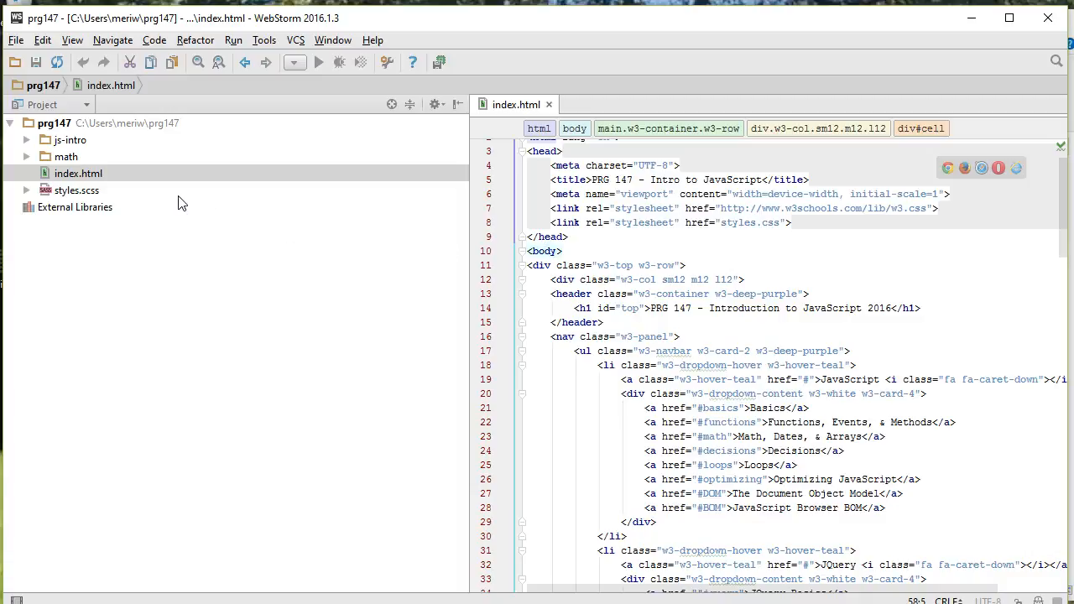
mouse_move(131, 178)
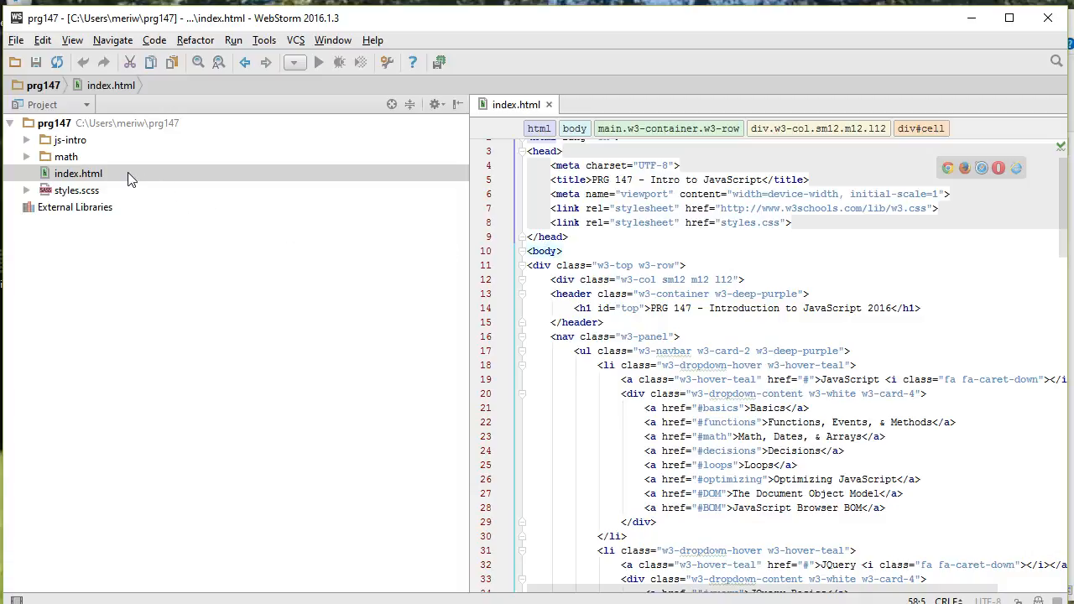
Open Tools > Deployment > Configuration for index.html, showing no web server yet
right_click(77, 173)
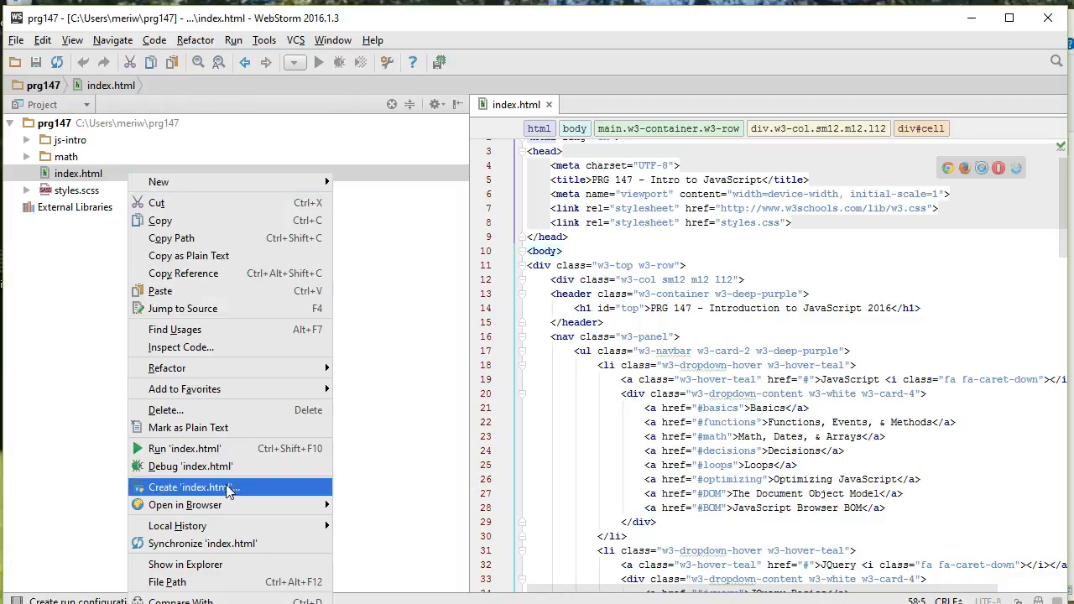
mouse_move(178, 526)
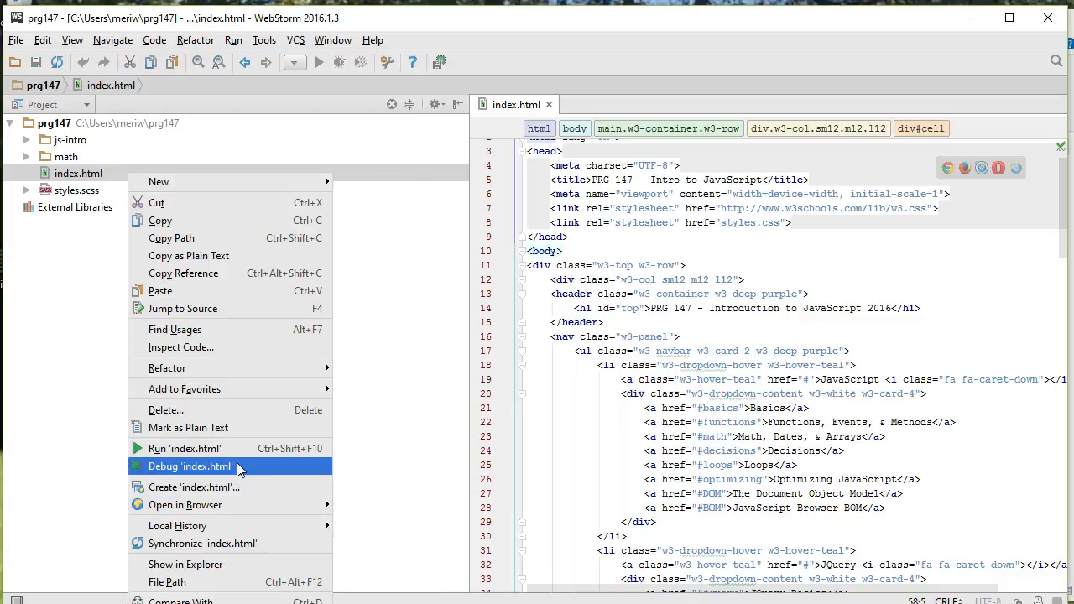
mouse_move(168, 368)
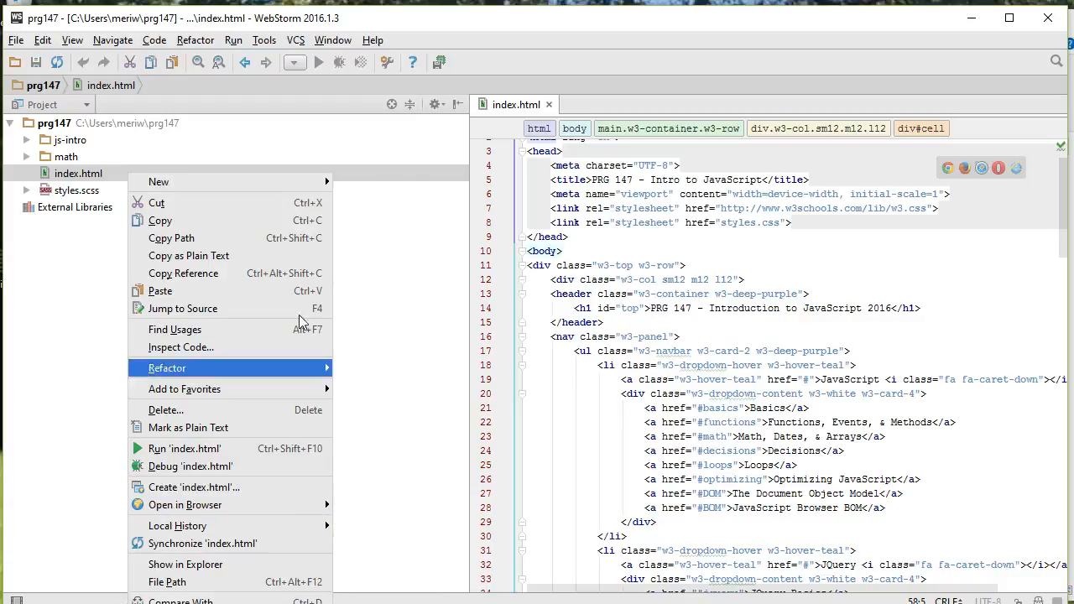
left_click(263, 41)
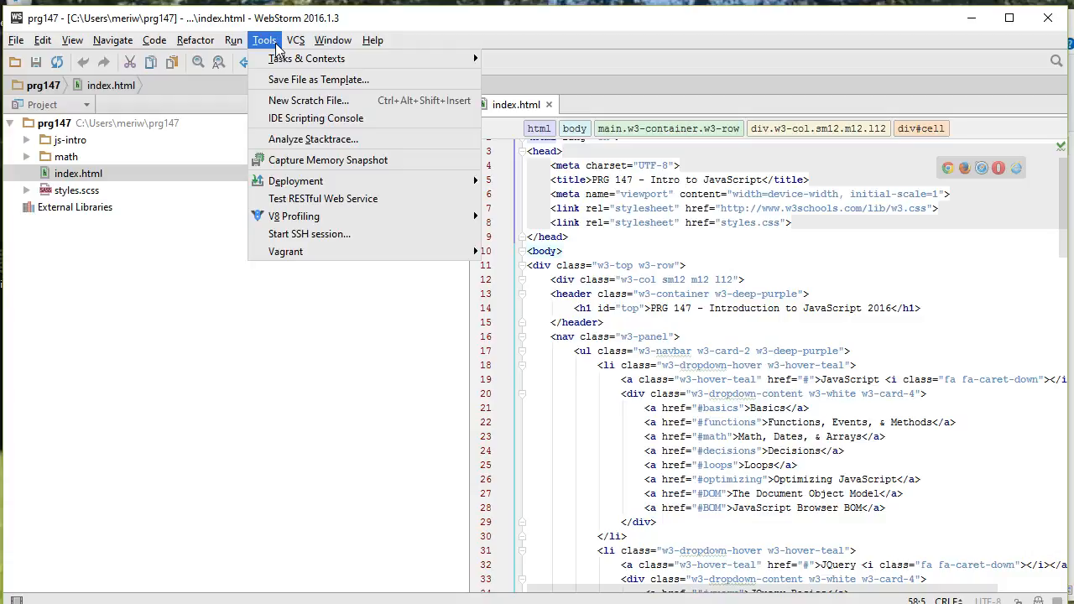
mouse_move(295, 181)
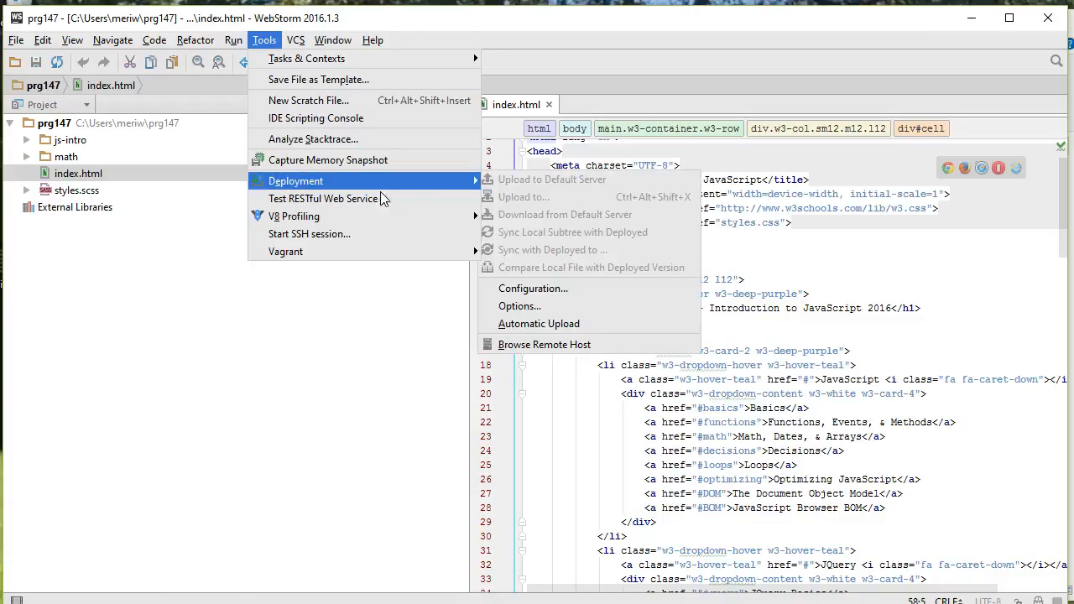
mouse_move(534, 288)
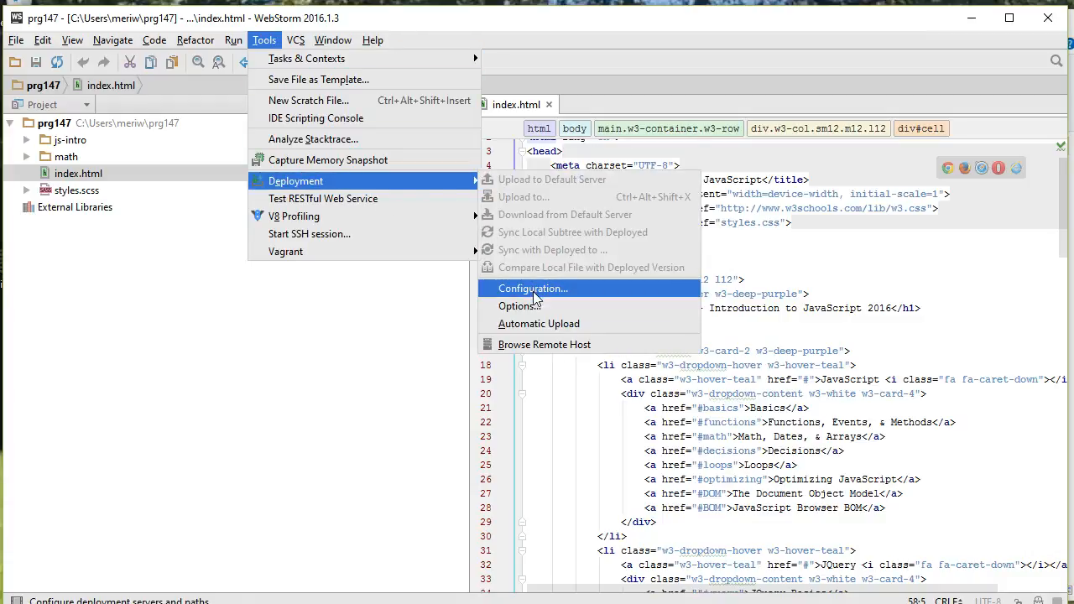
left_click(532, 288)
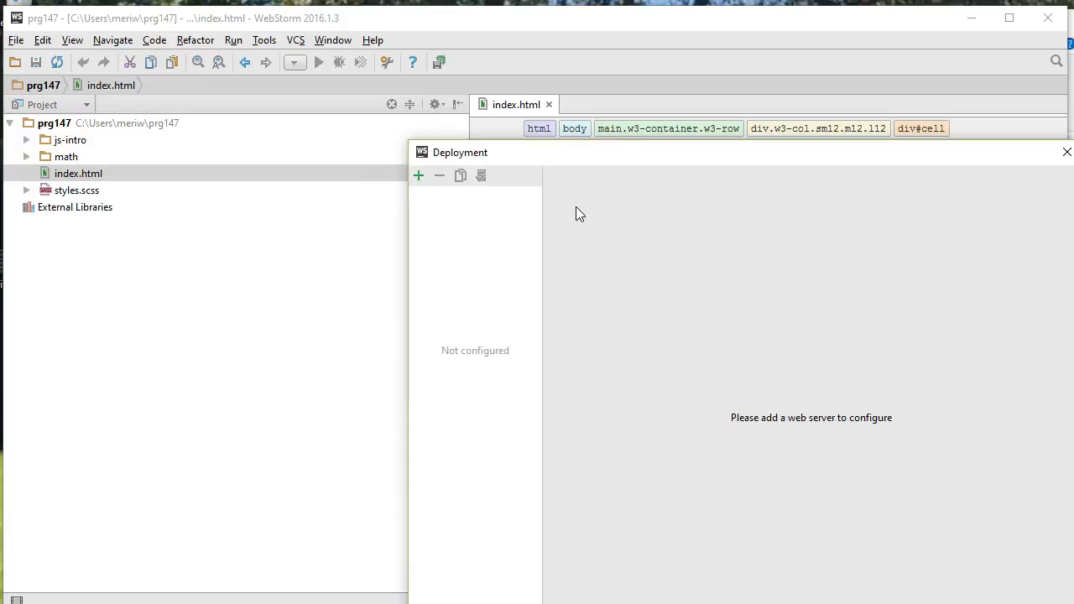
Add a new FTP deployment server named prg147
left_click(420, 176)
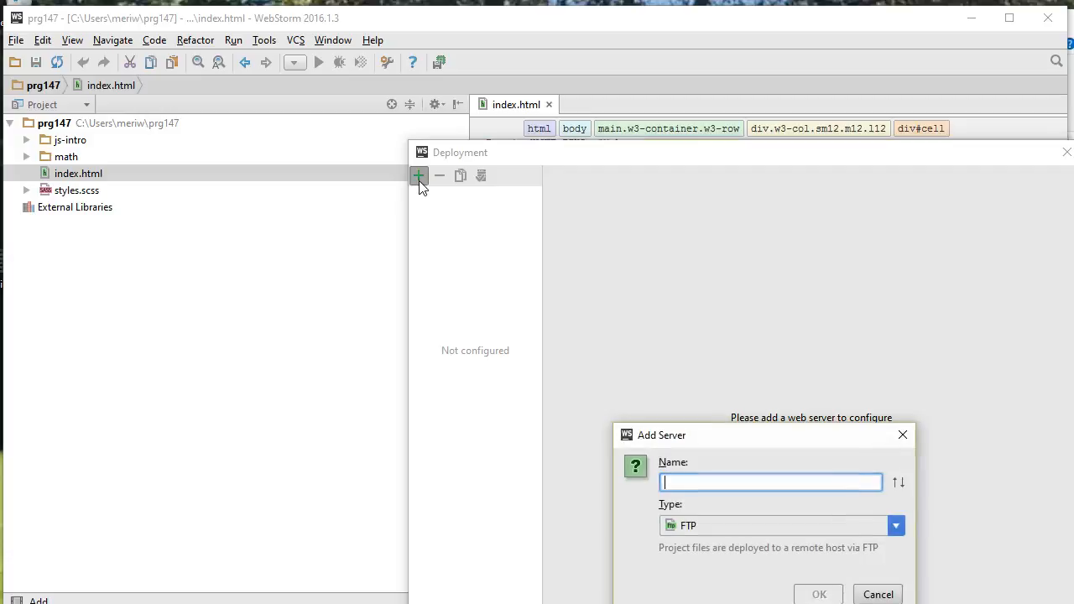
mouse_move(601, 295)
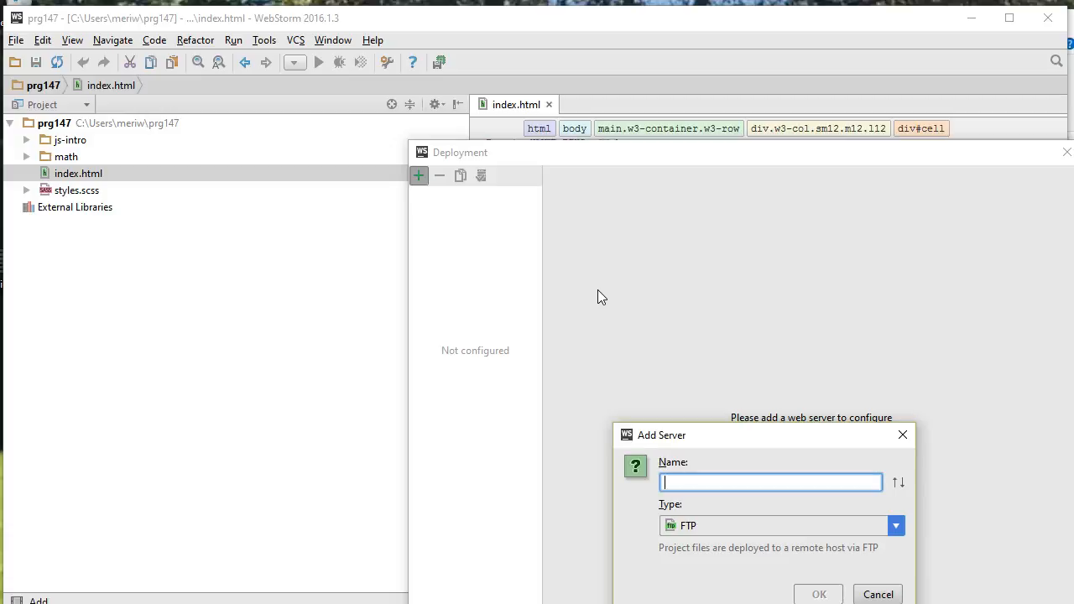
type("prg1")
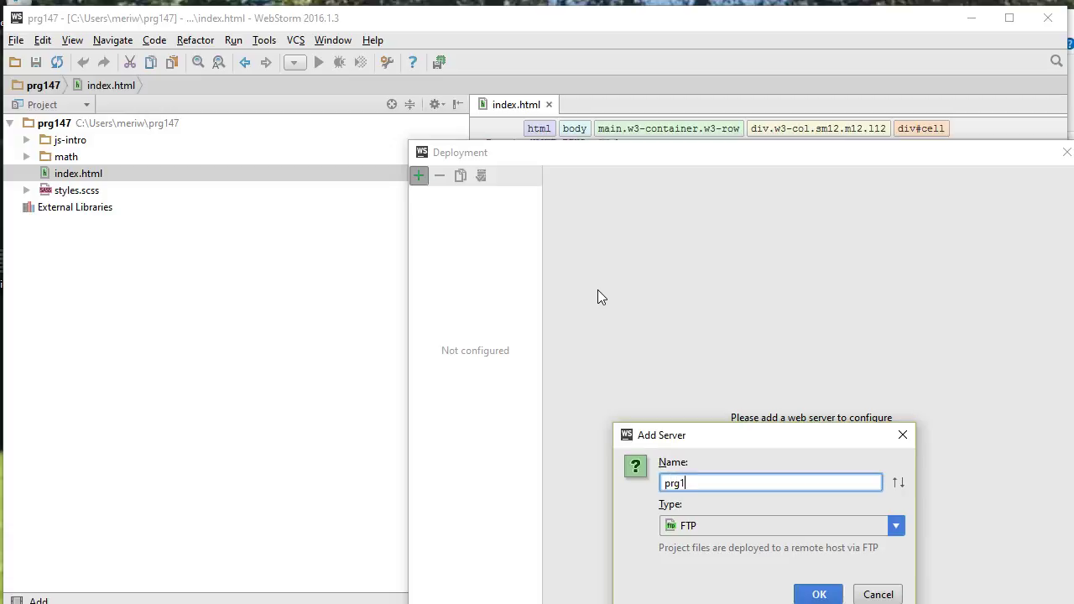
type("47")
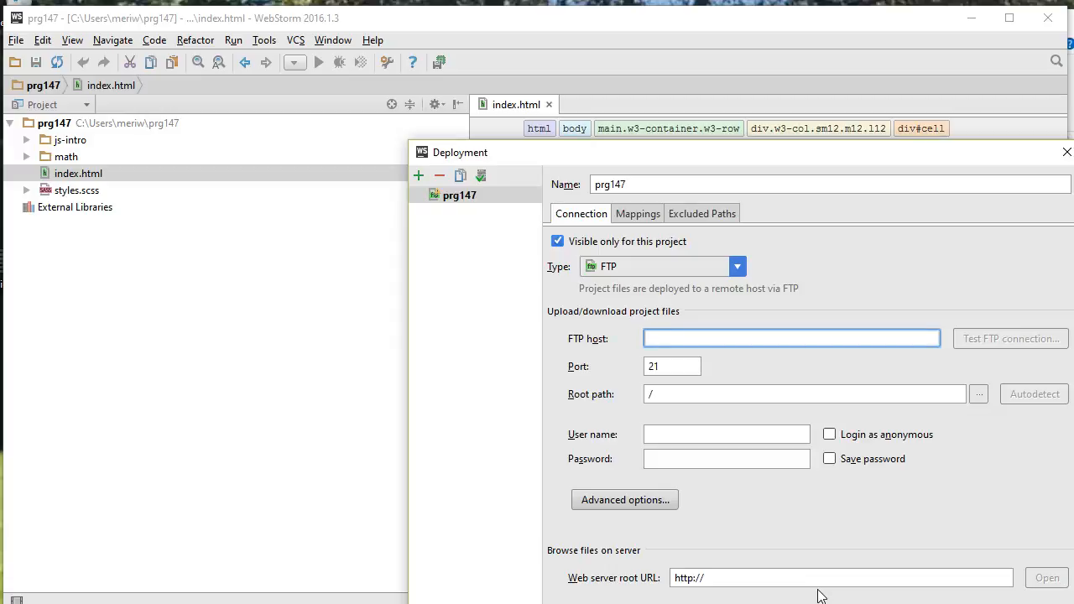
Set the FTP host to prg147.mccdgm.net
type("prg147")
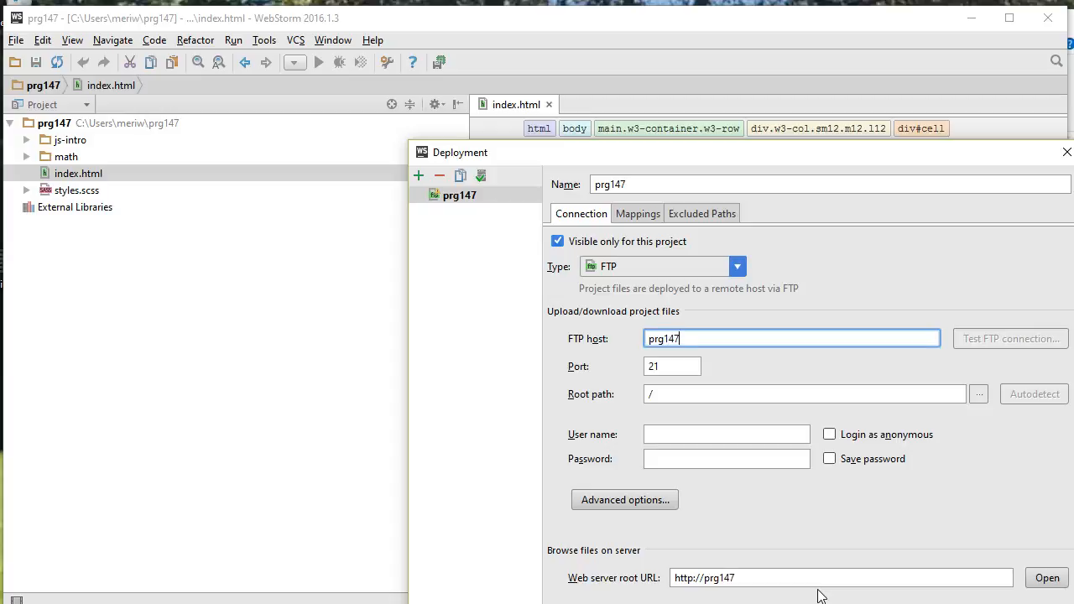
type(".mccdgm.")
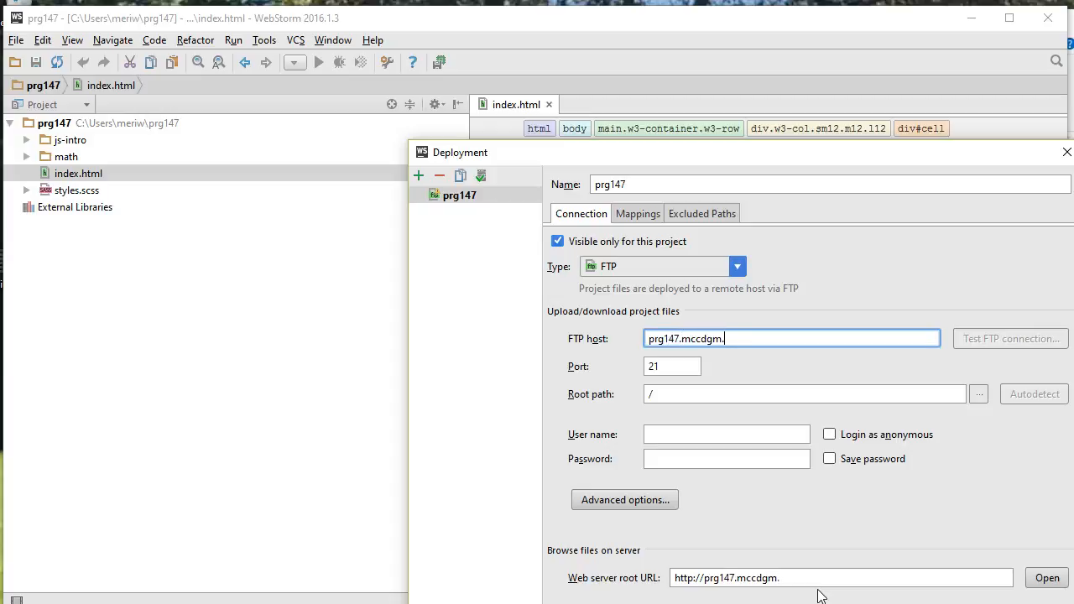
type("net")
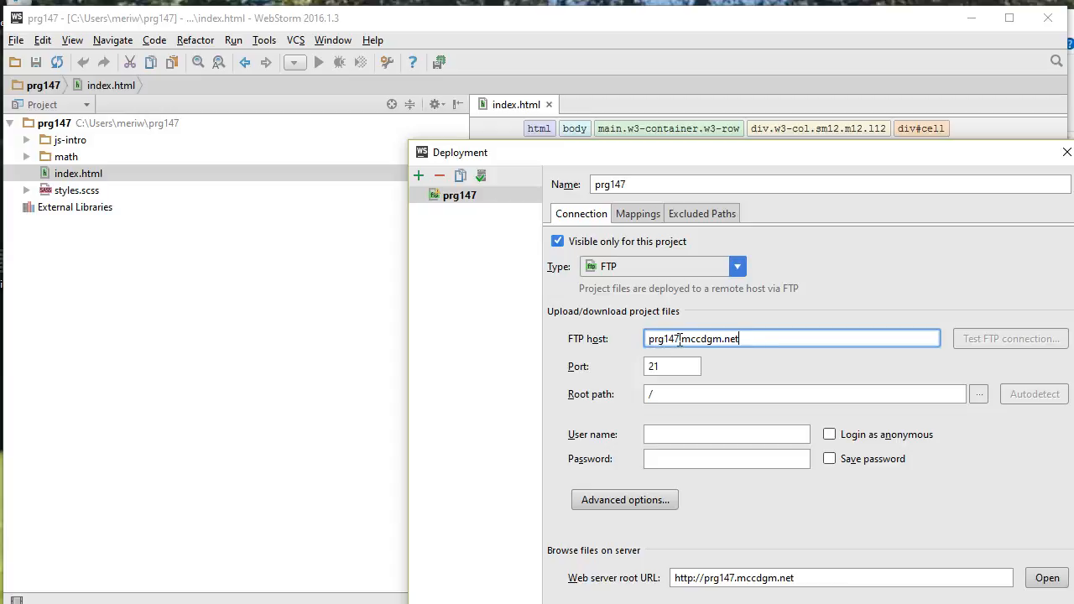
type(".")
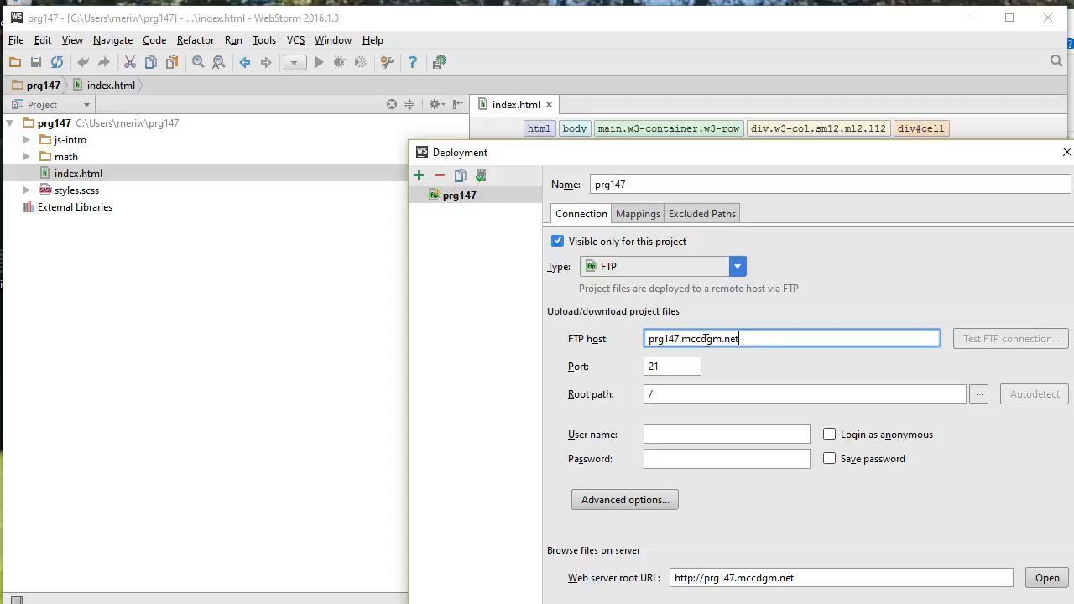
mouse_move(712, 393)
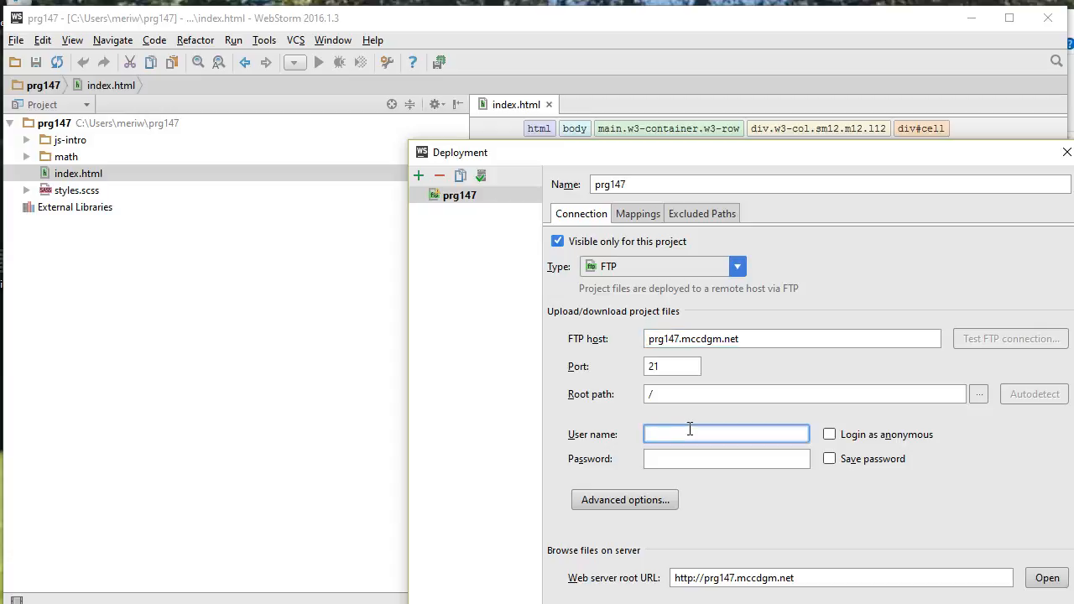
type("meri")
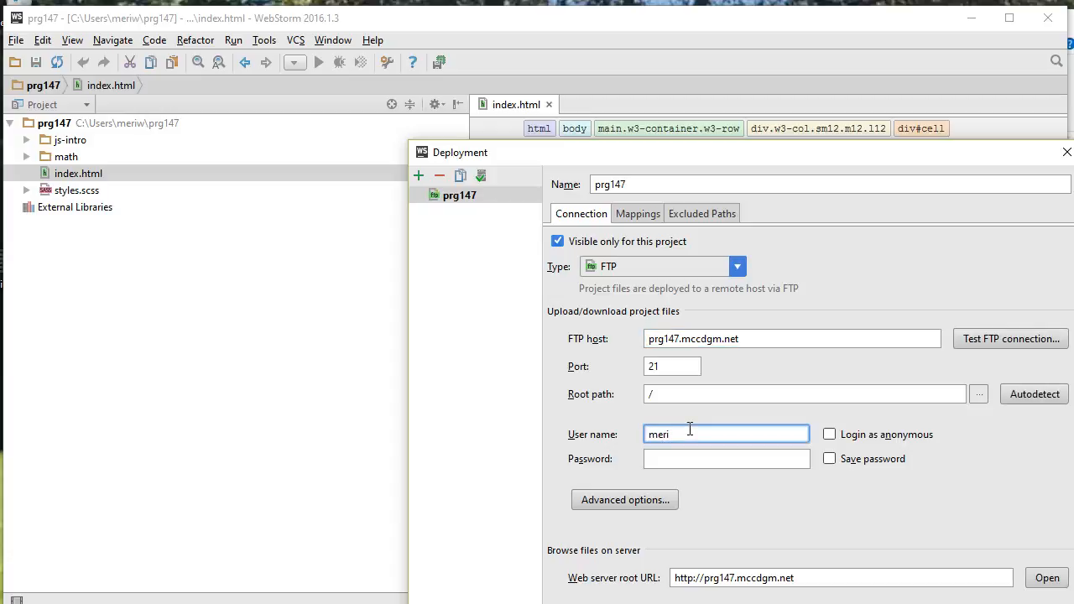
type("147")
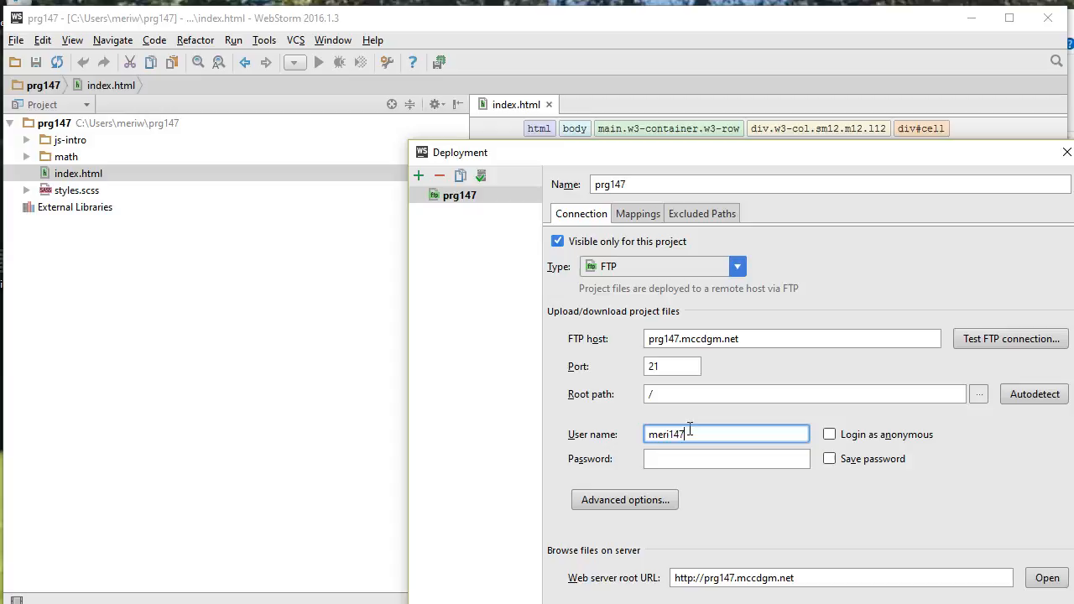
left_click(725, 458)
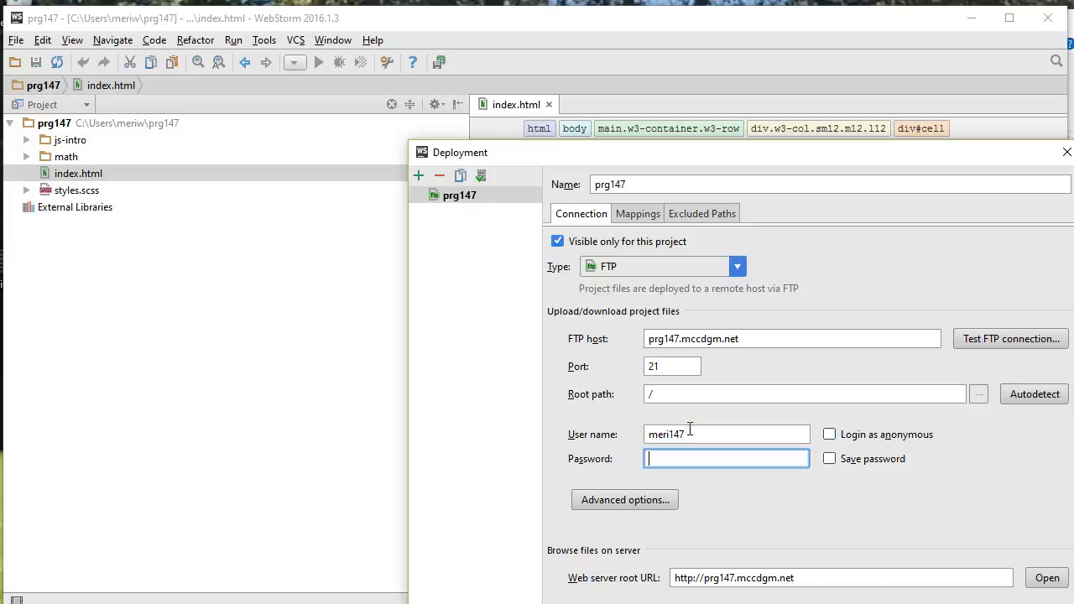
type("••")
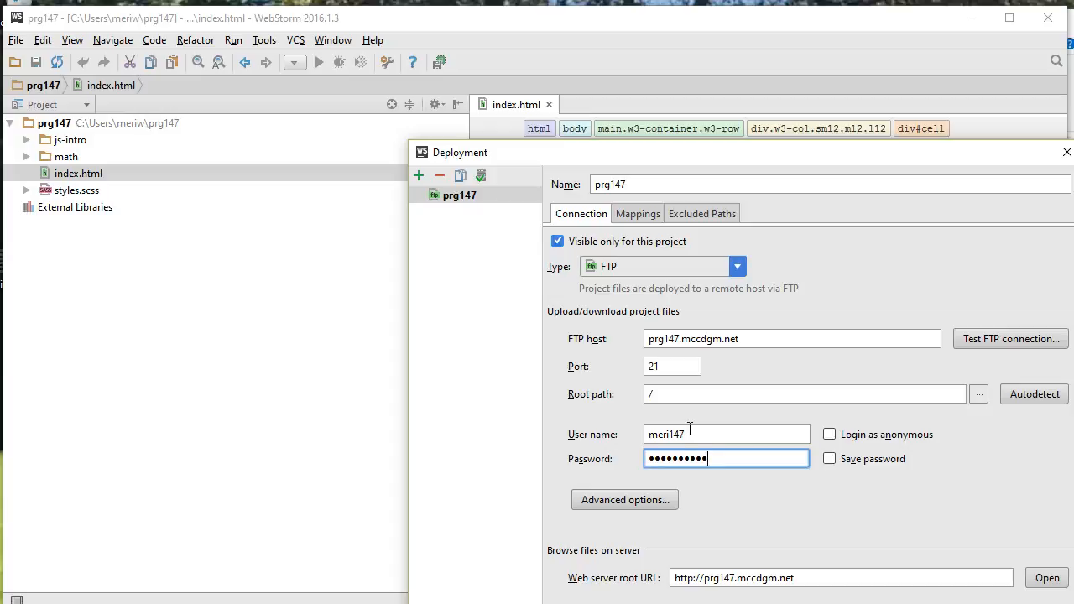
mouse_move(718, 510)
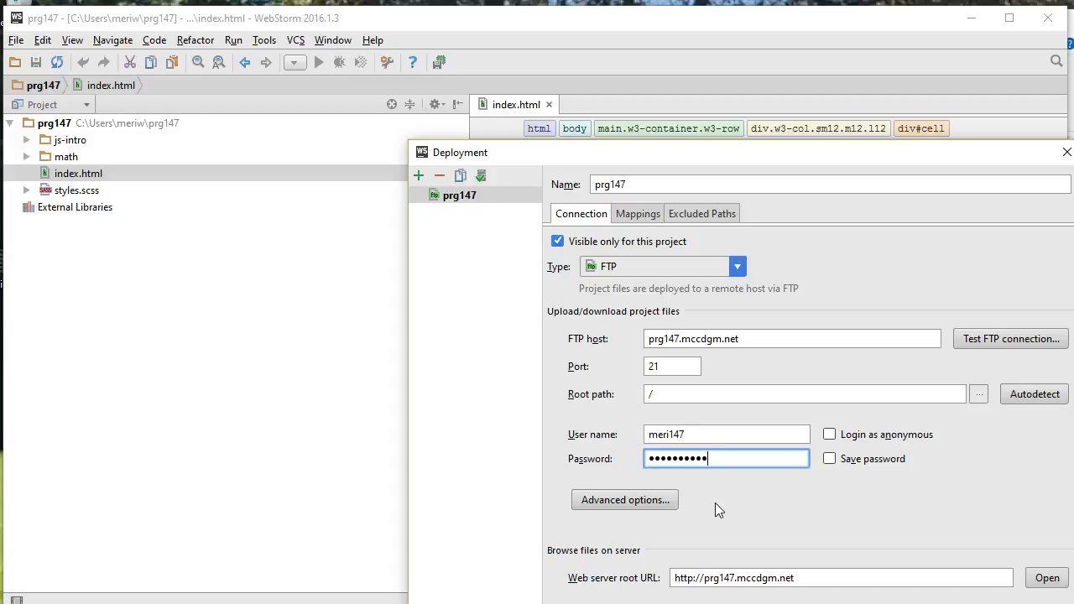
mouse_move(1008, 339)
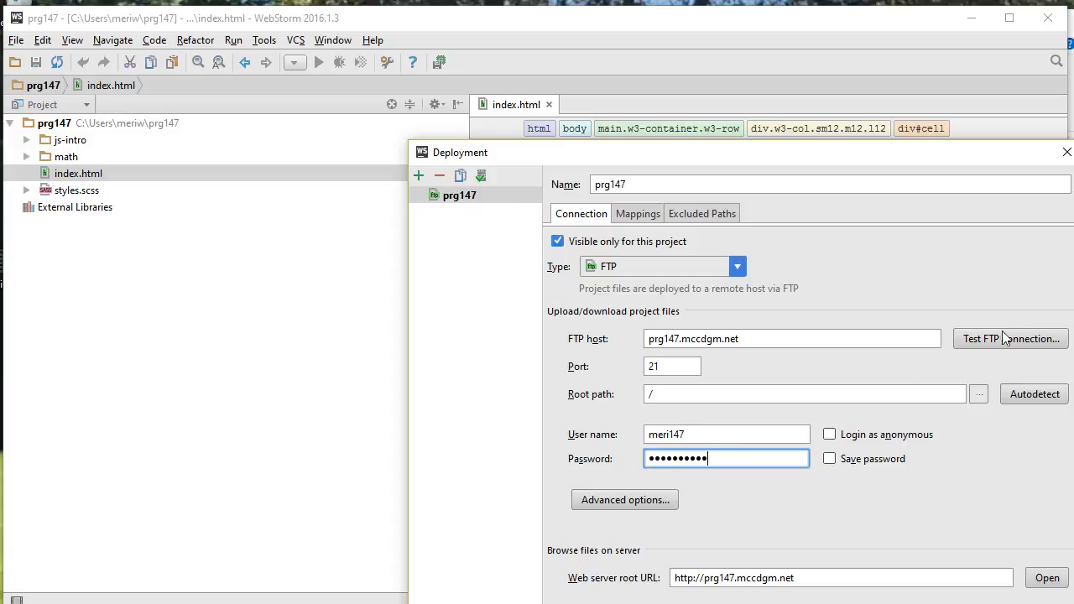
left_click(1010, 339)
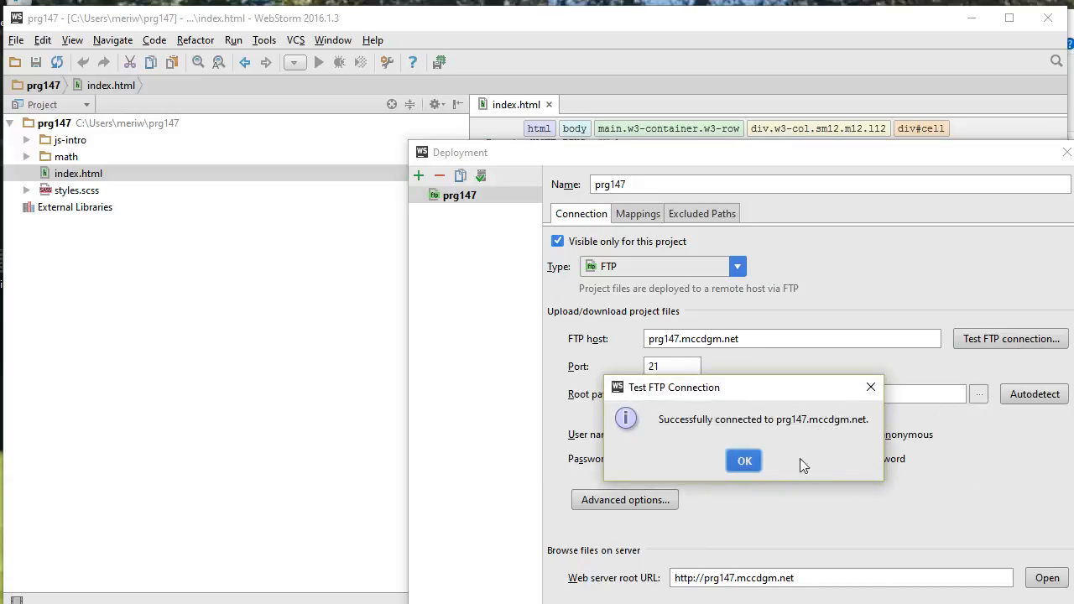
left_click(744, 460)
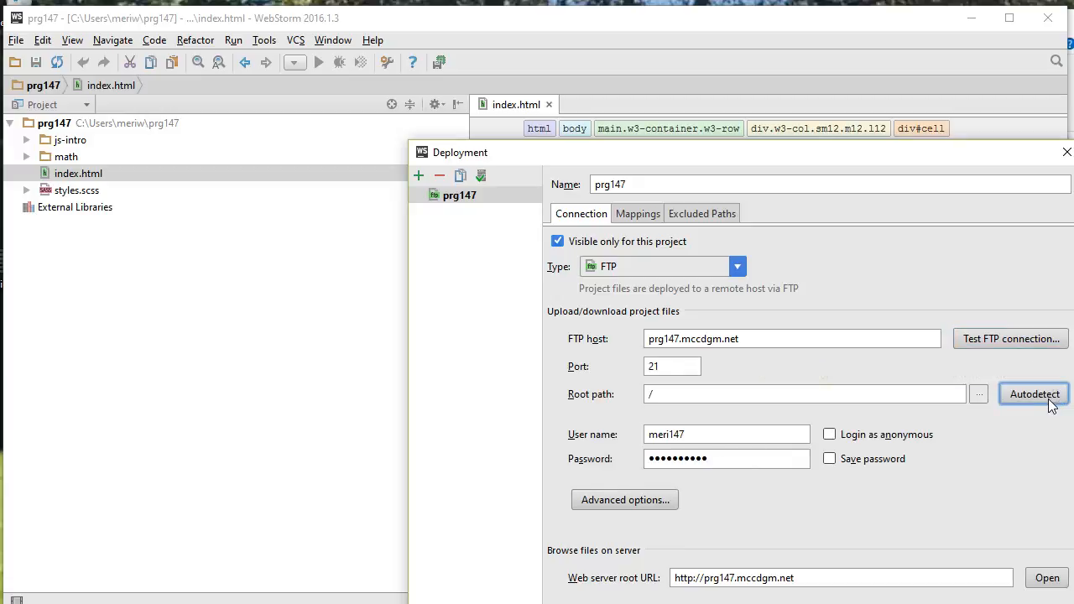
mouse_move(809, 279)
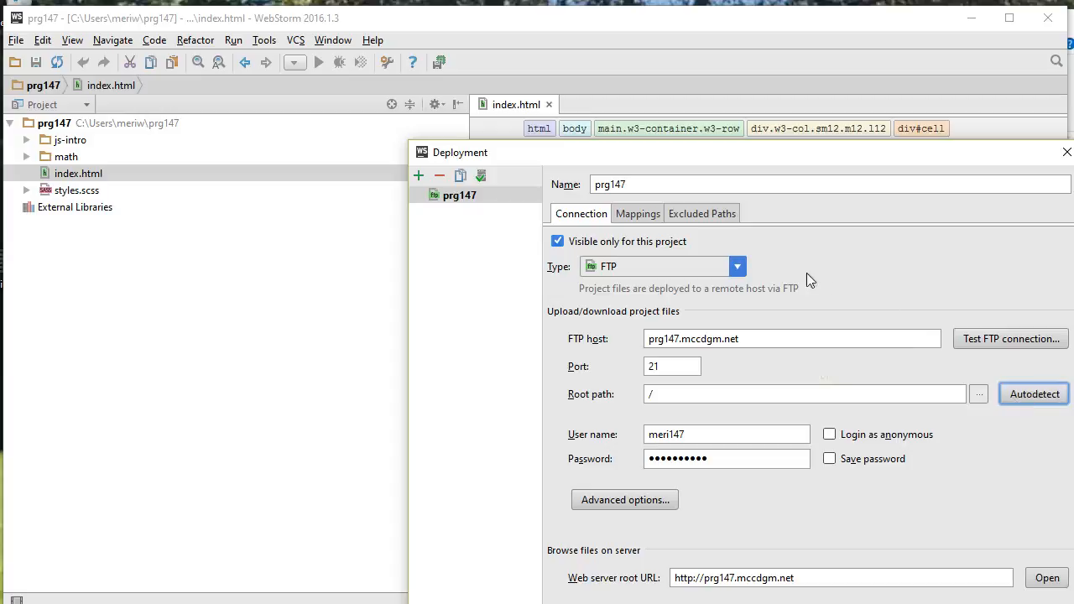
Map the project folder to /public_html on the server and save the deployment settings
left_click(638, 213)
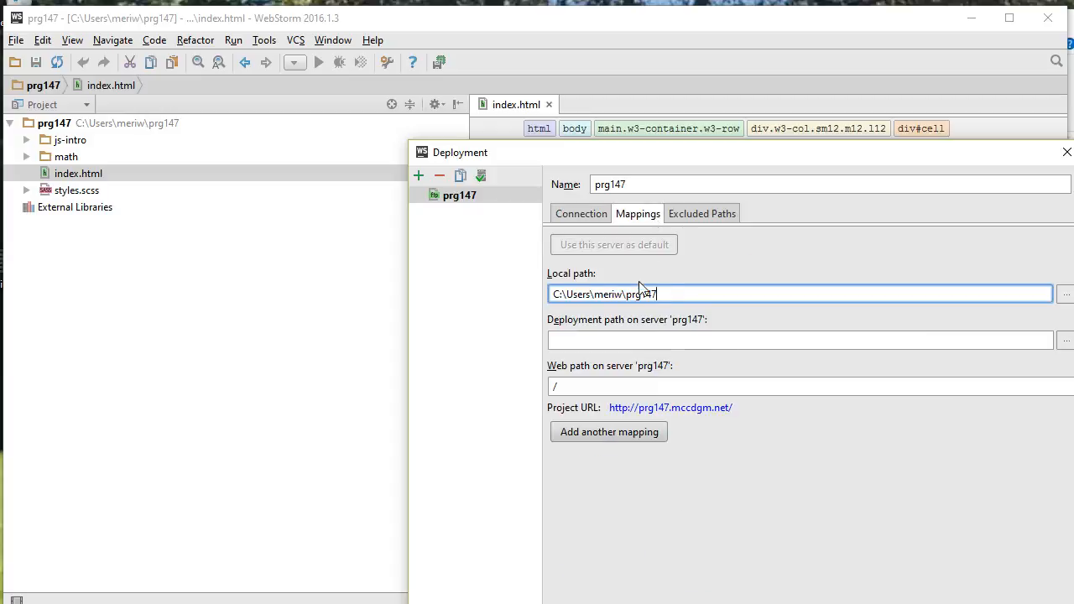
mouse_move(573, 376)
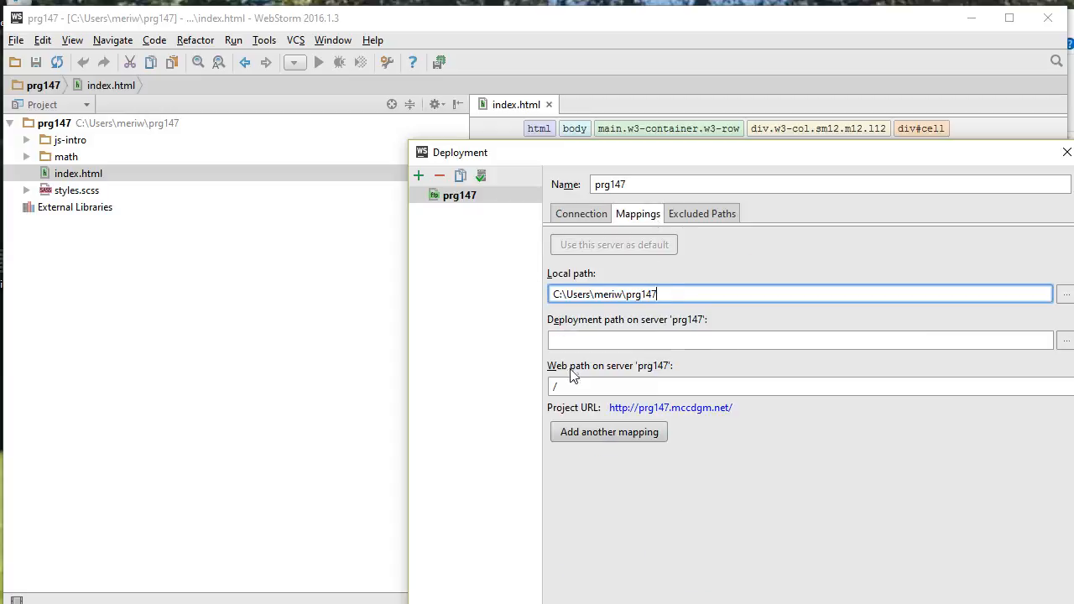
mouse_move(608, 413)
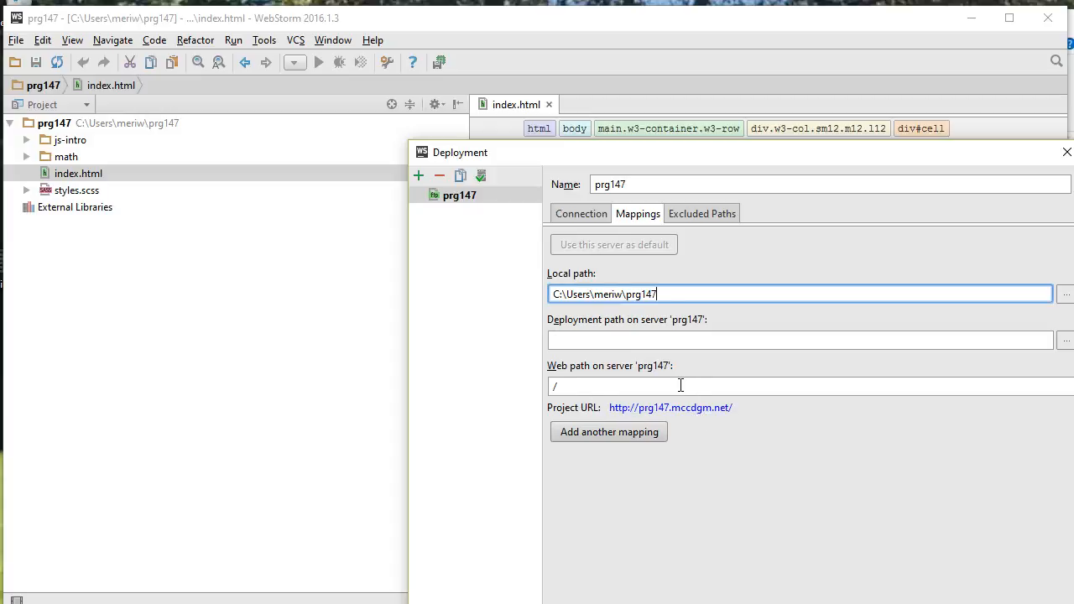
left_click(798, 339)
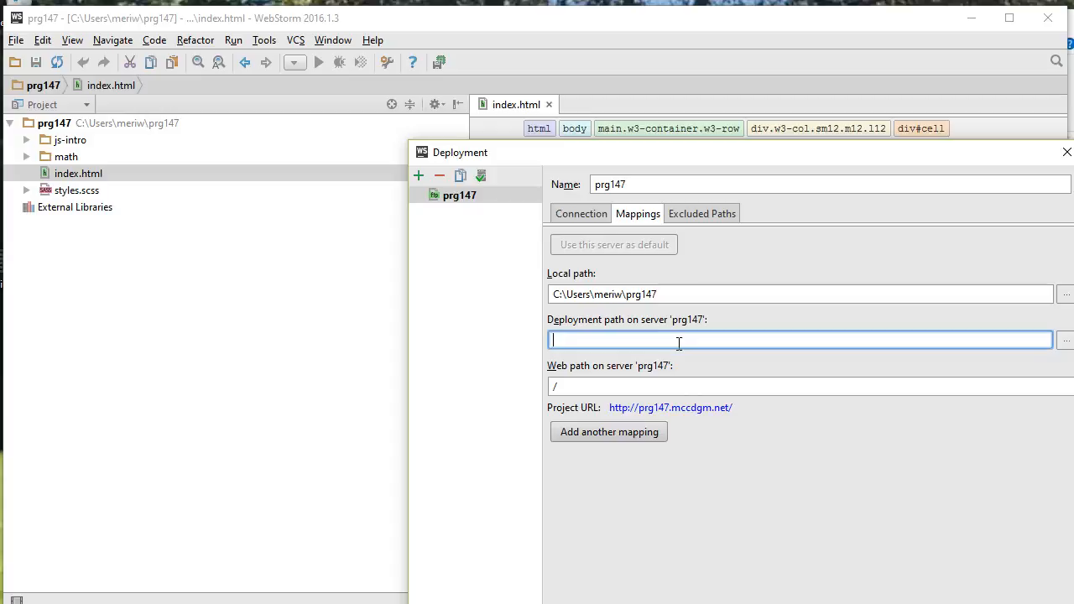
left_click(1065, 339)
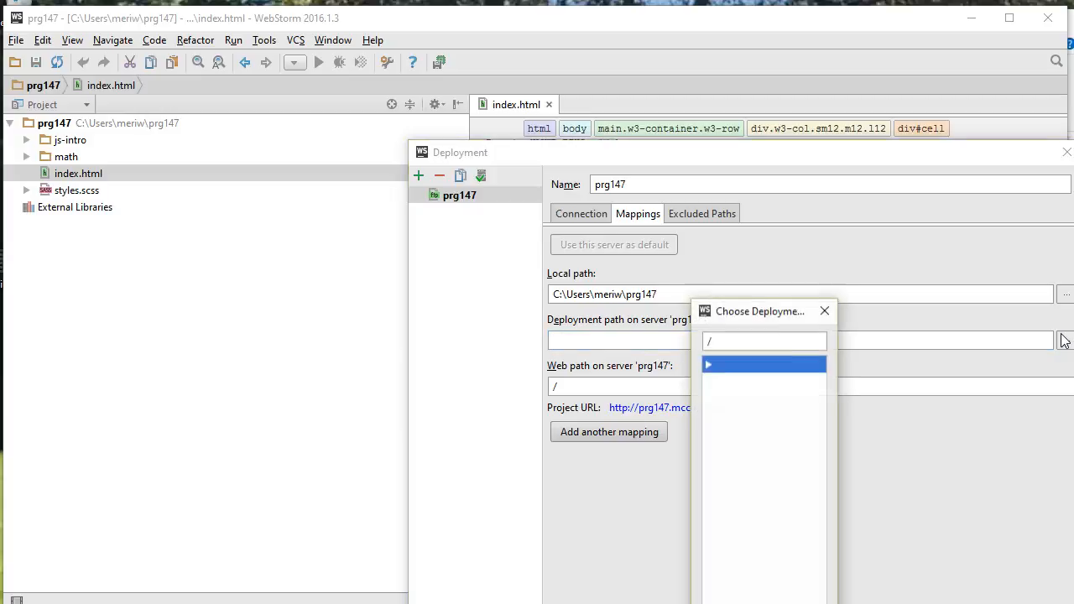
left_click(709, 364)
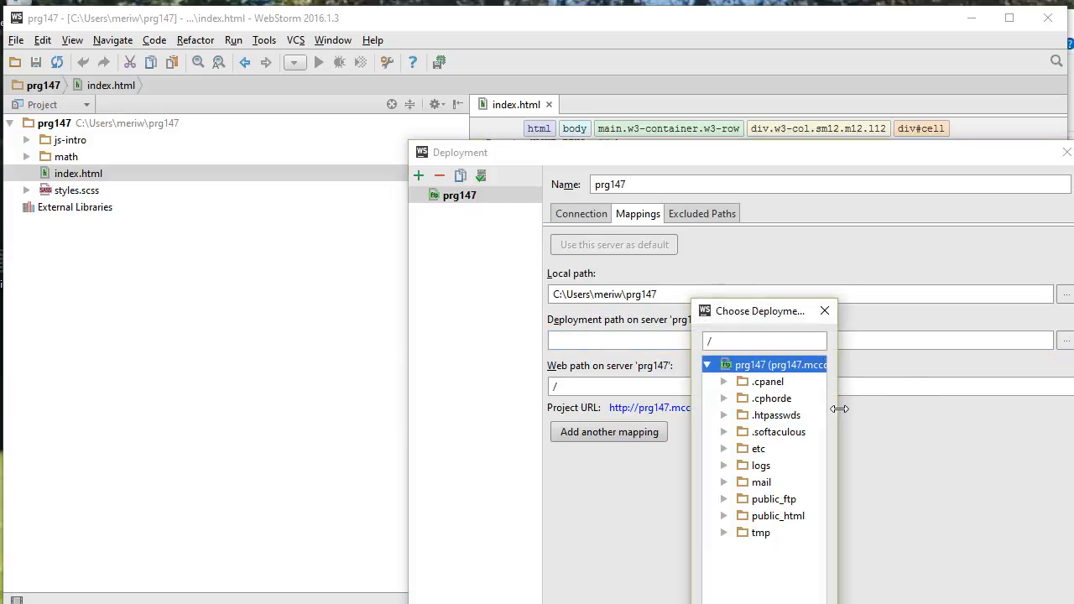
left_click(779, 515)
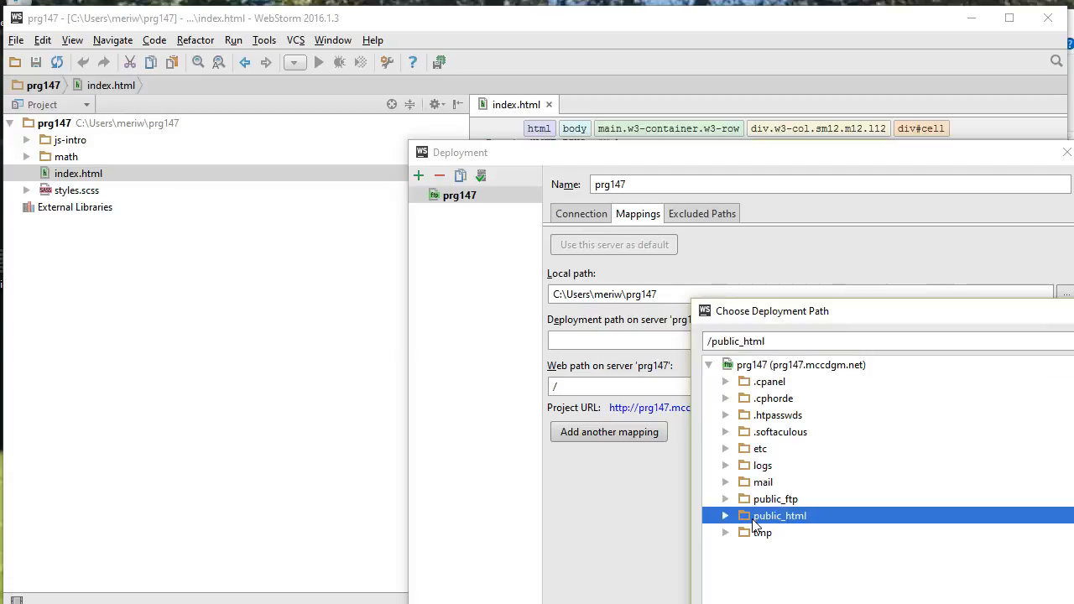
left_click(725, 516)
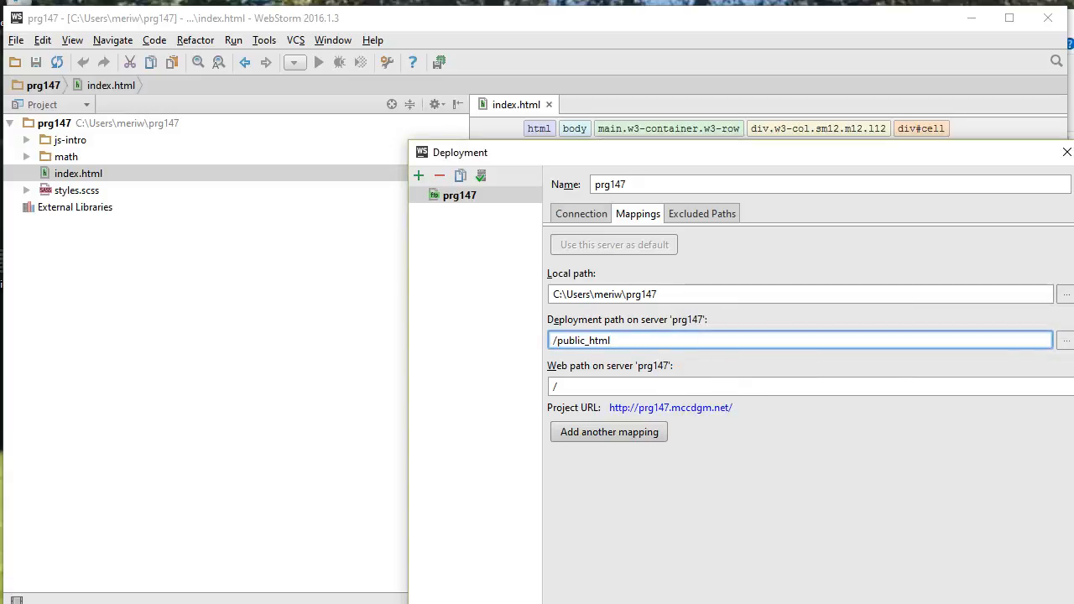
left_click(1067, 151)
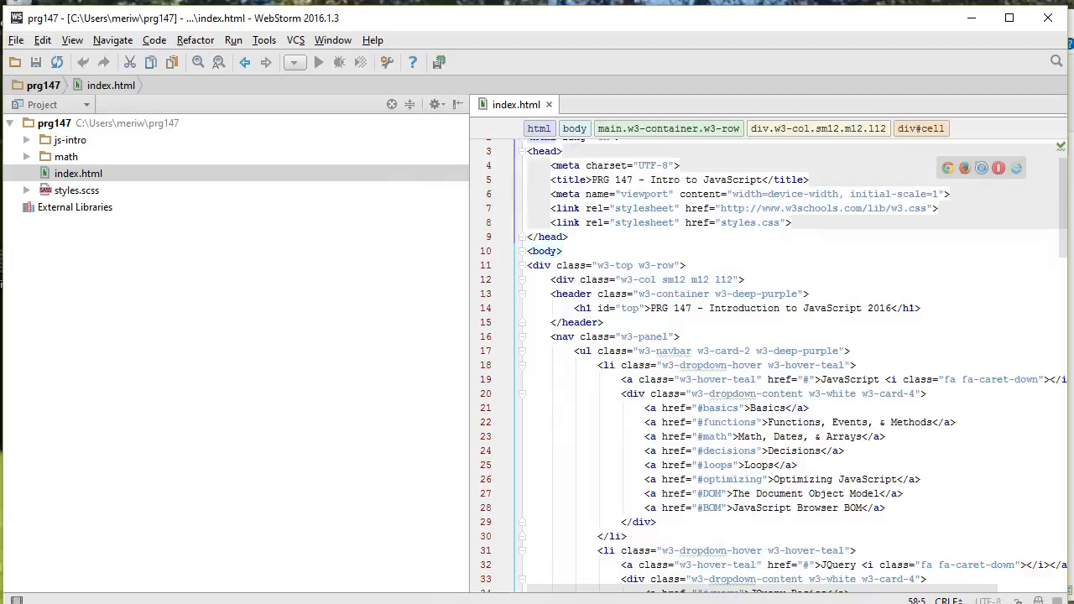
mouse_move(138, 185)
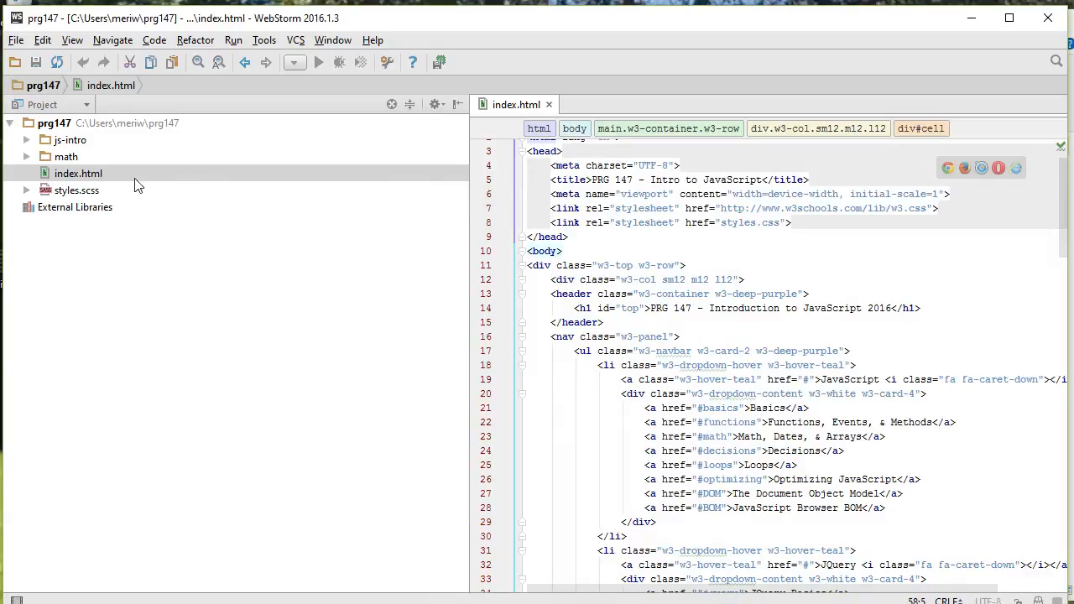
left_click(77, 173)
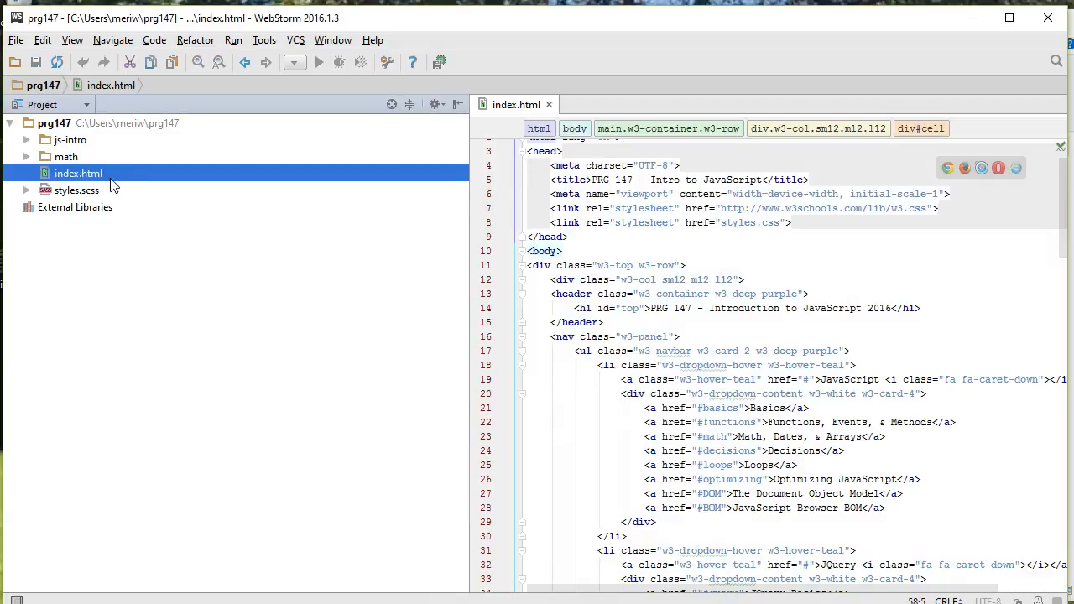
mouse_move(265, 101)
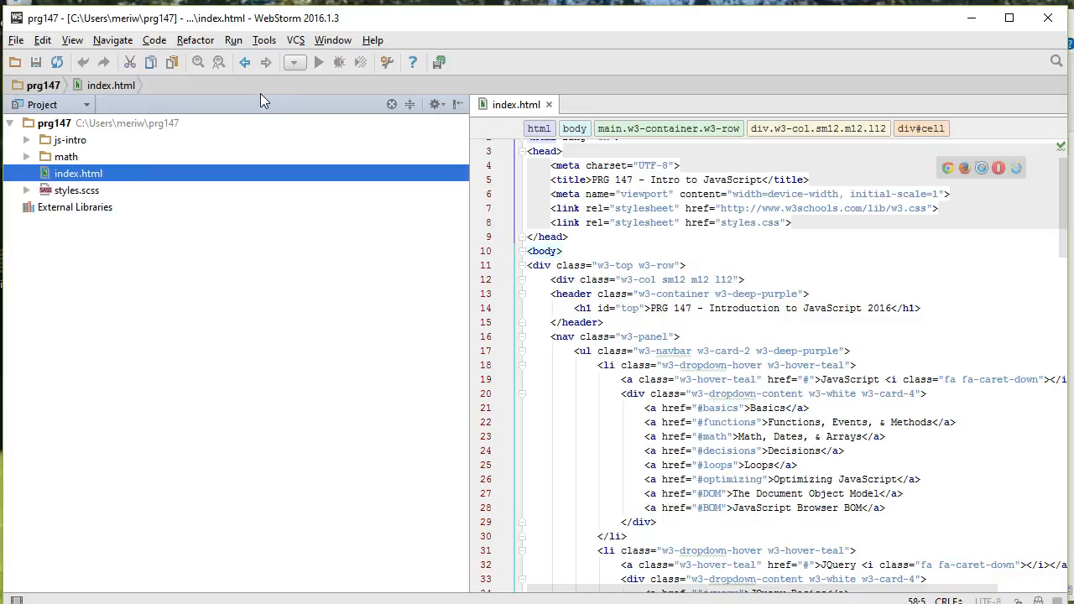
scroll("down", 3)
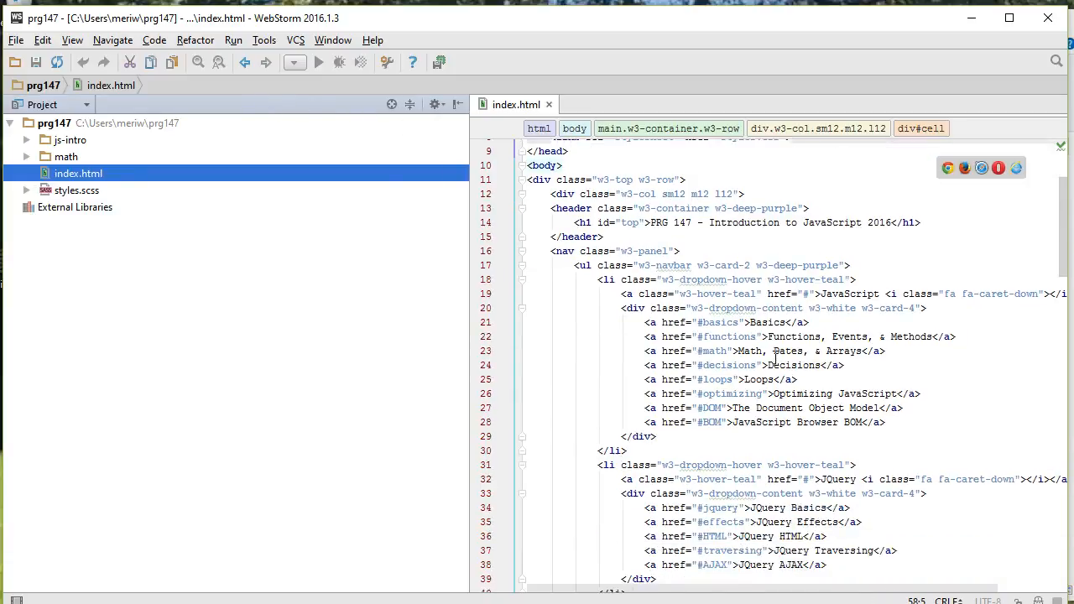
scroll("up", 3)
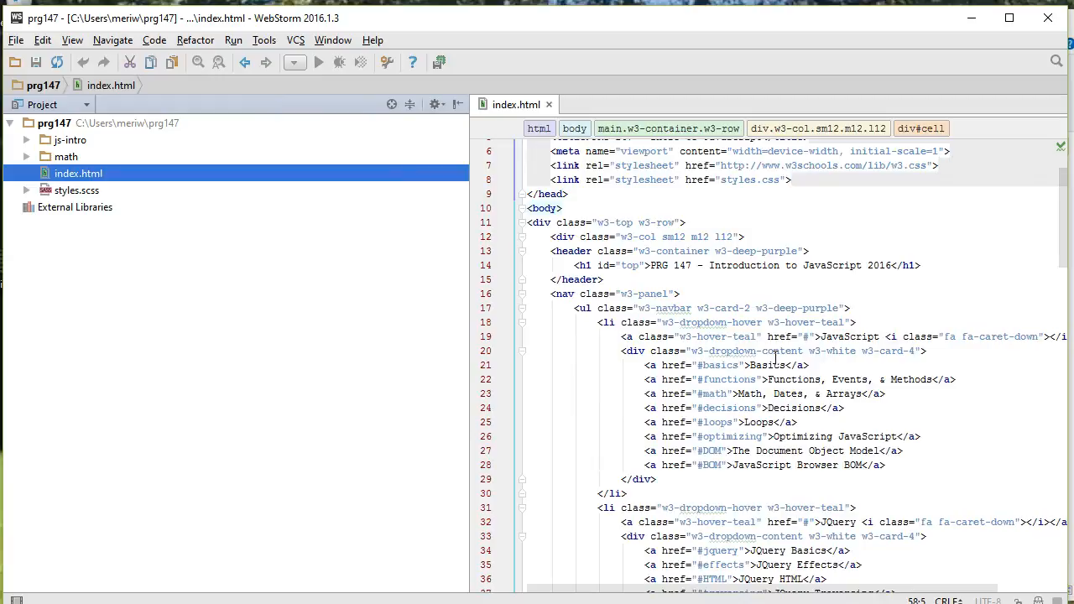
mouse_move(792, 267)
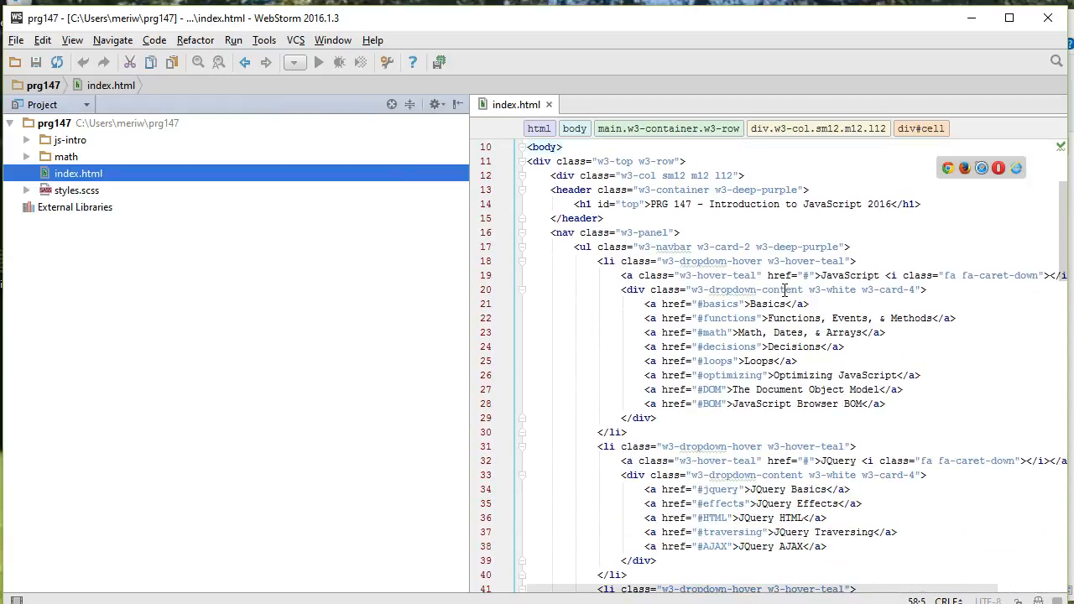
scroll("down", 3)
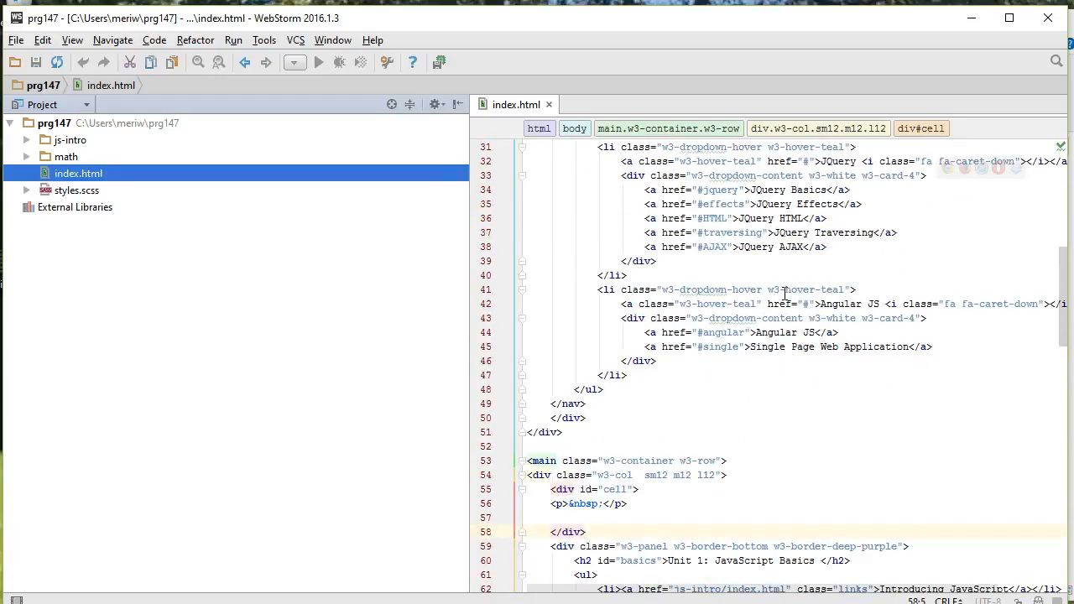
scroll("down", 3)
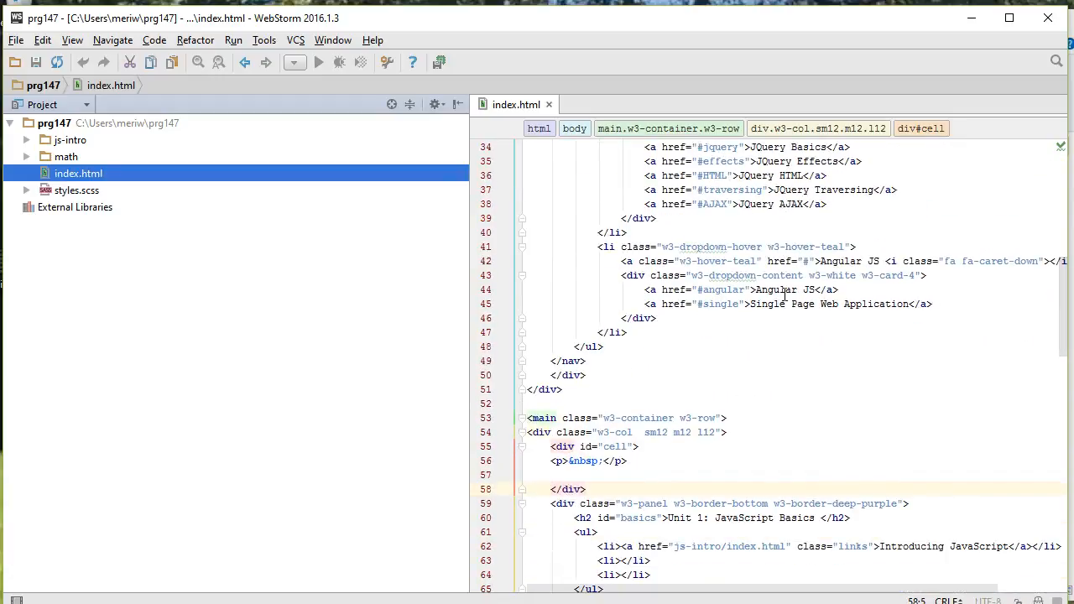
scroll("down", 3)
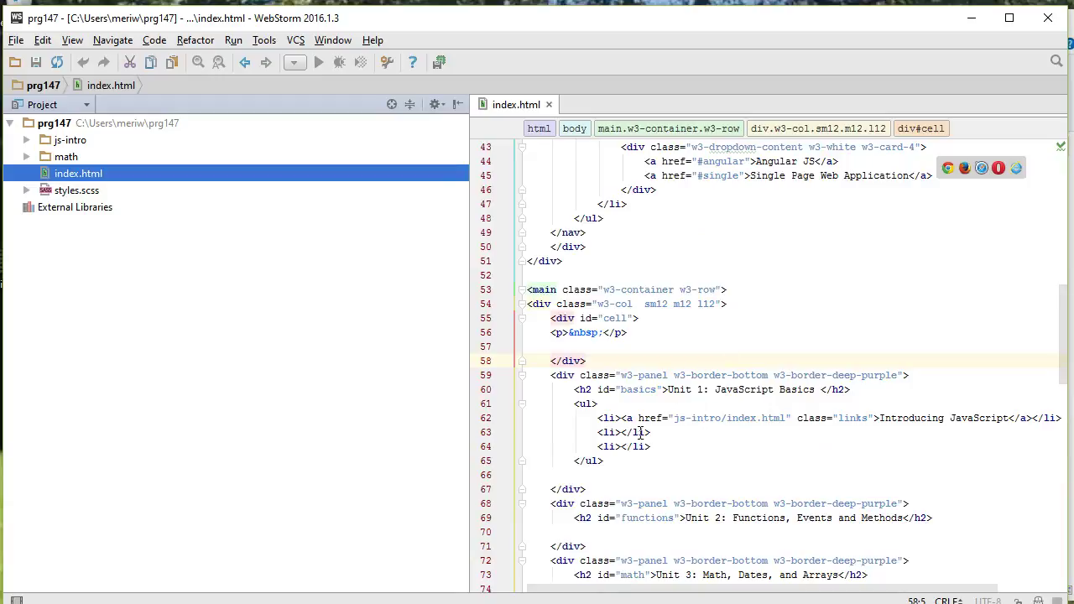
Fill the second Unit 1 list item with <a href="math/index.html" class="links">Basic Math</a>
left_click(619, 433)
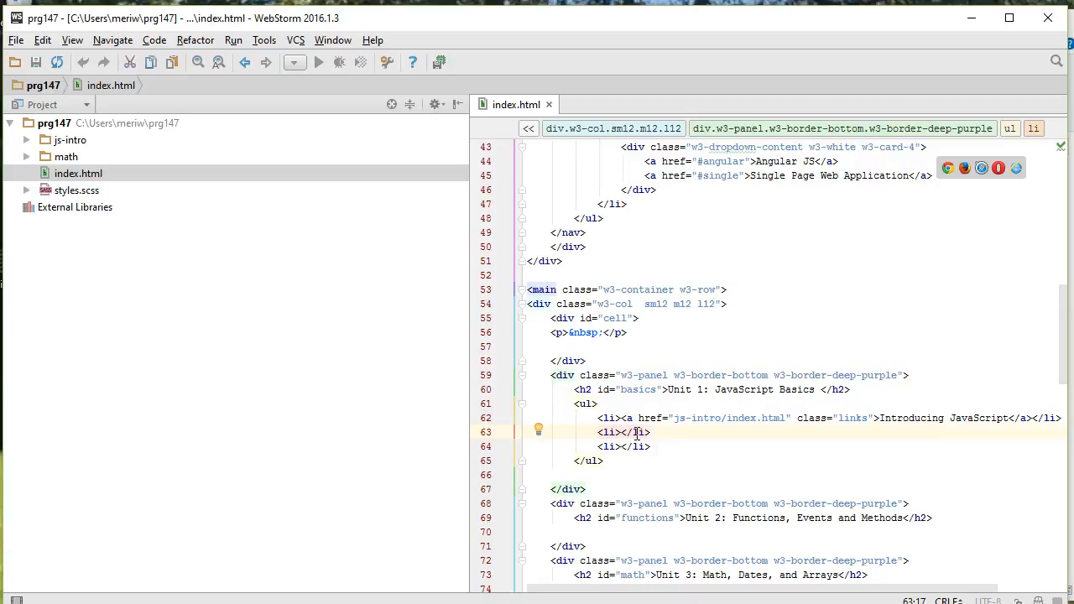
type("<a href=\"\"></a>")
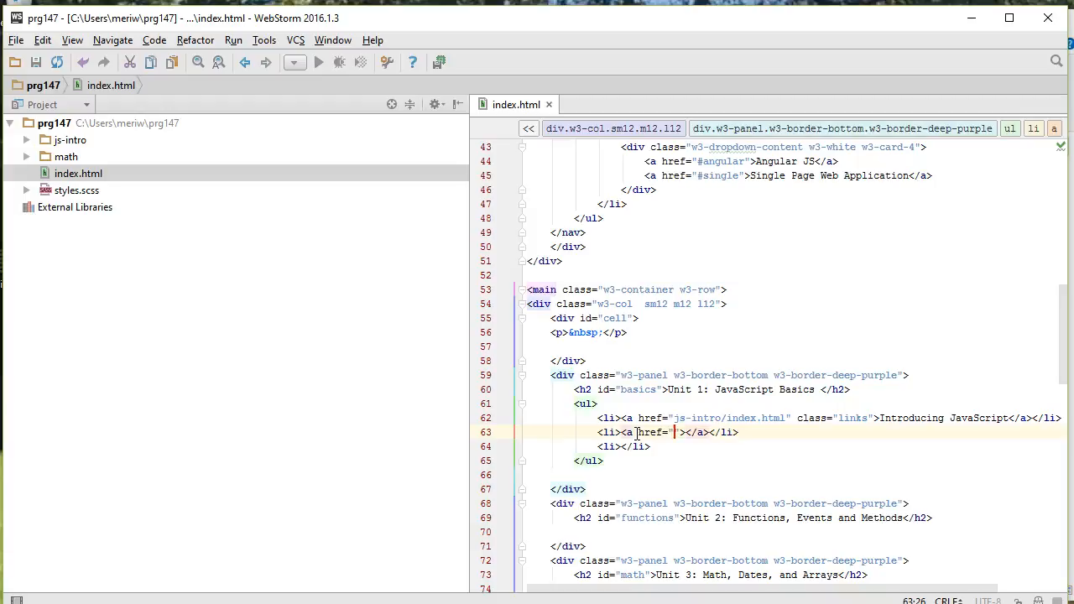
type("math.in")
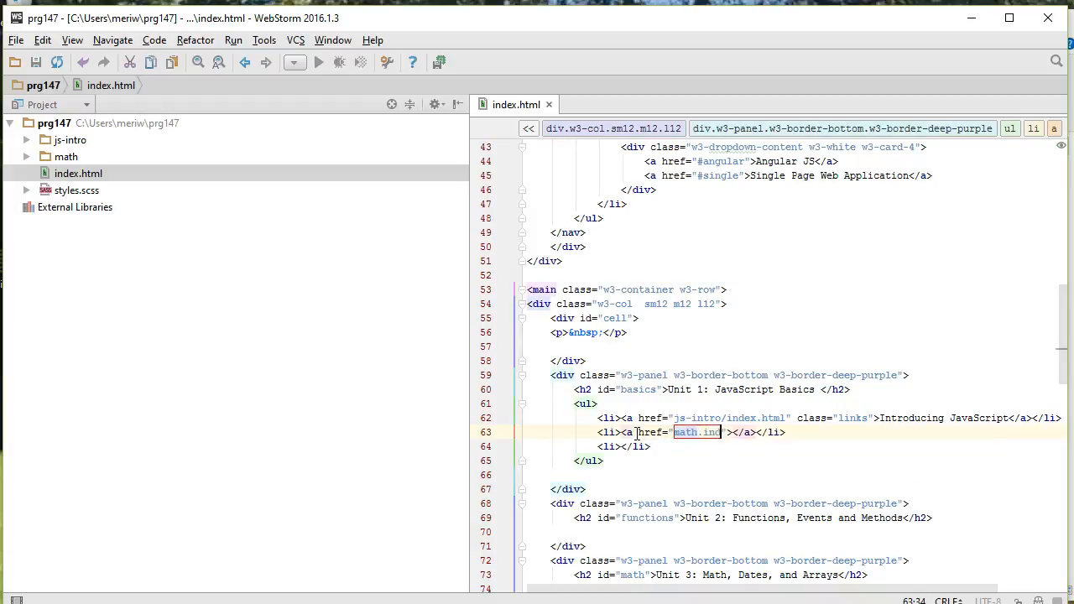
type("dex")
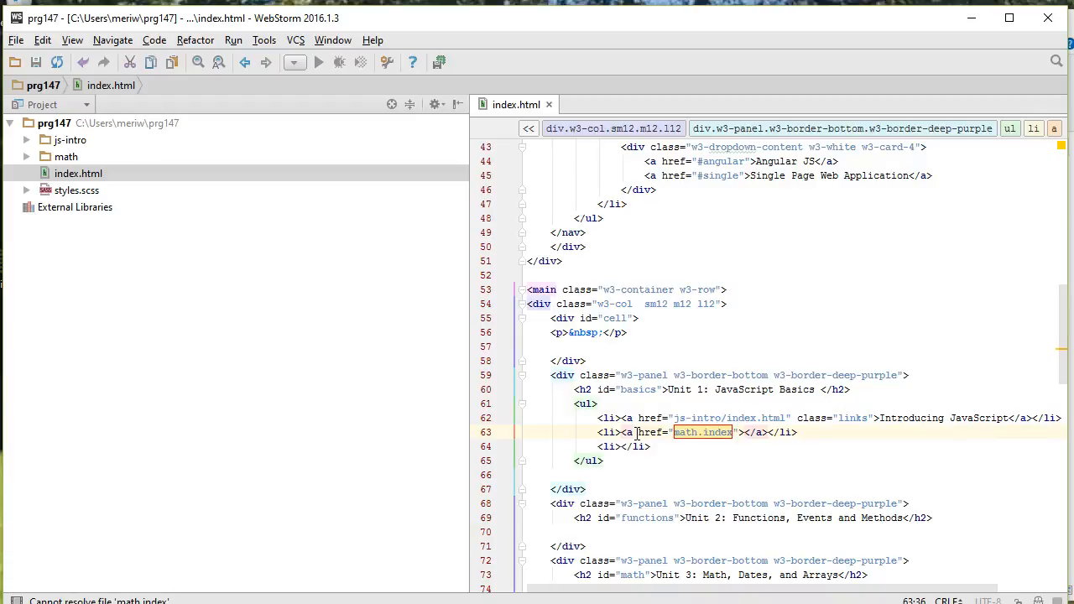
key("Backspace")
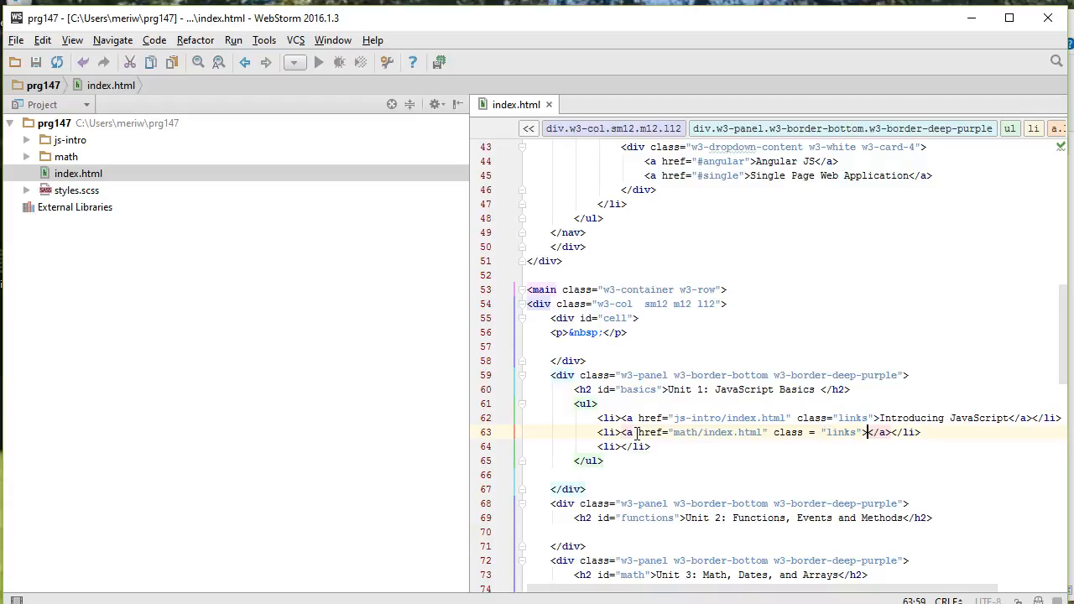
type("Basic M")
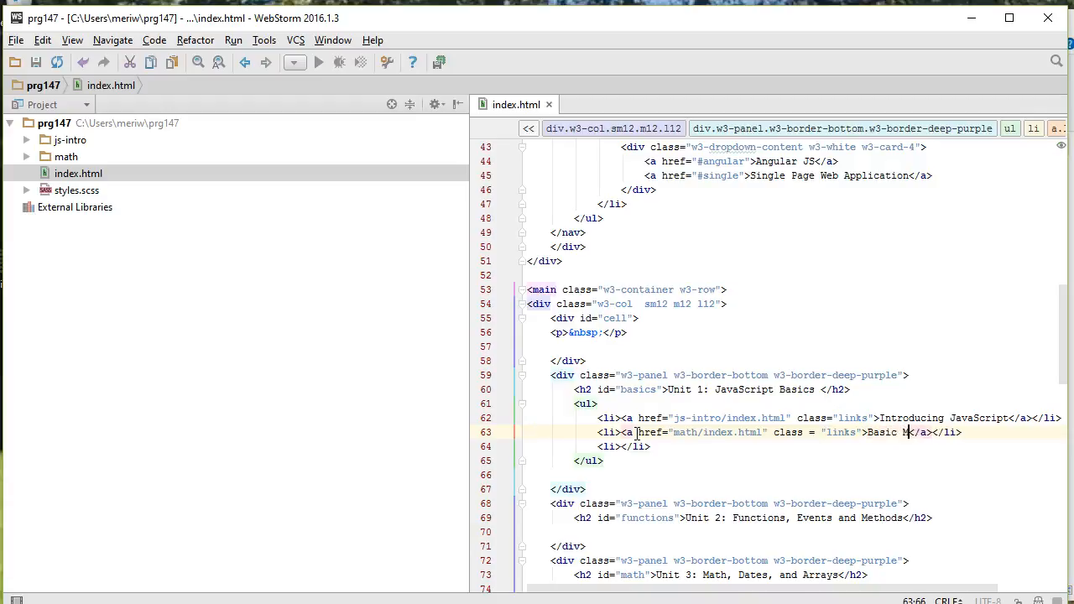
type("ath")
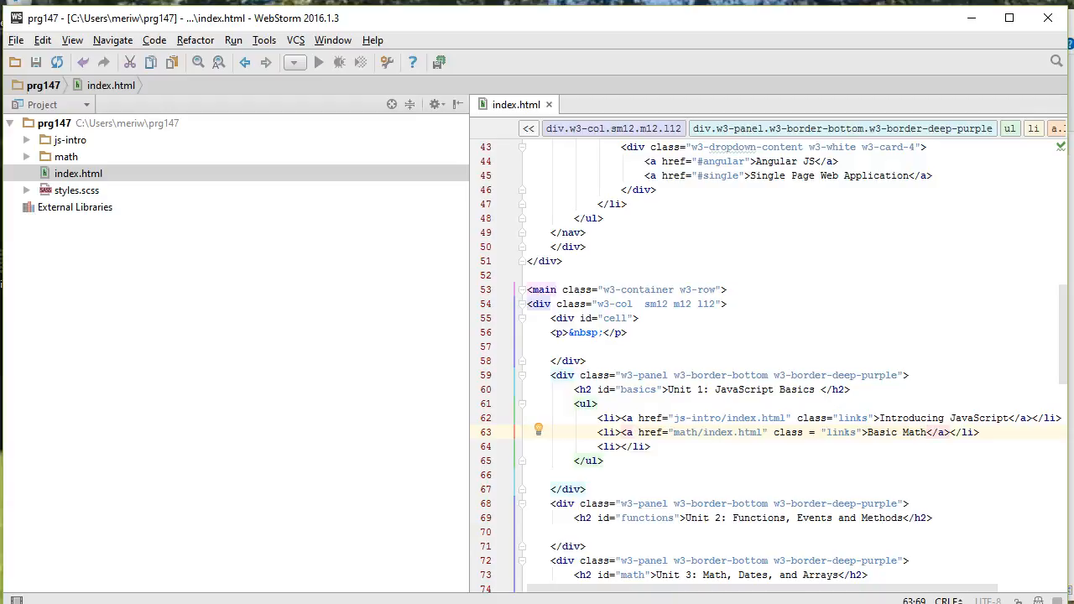
Upload index.html and the math folder to the prg147 server
right_click(77, 173)
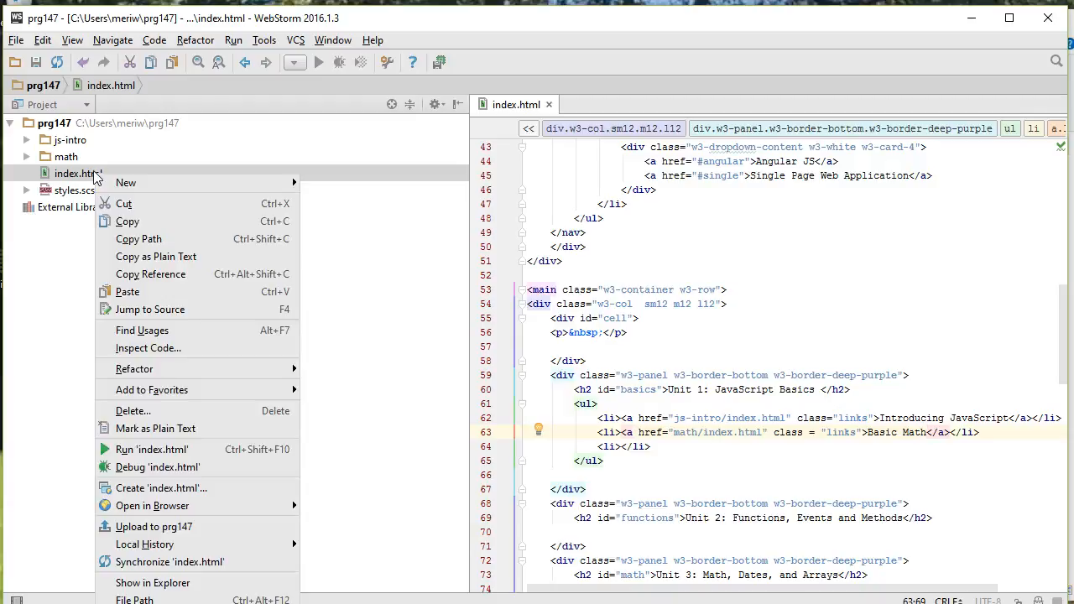
mouse_move(148, 347)
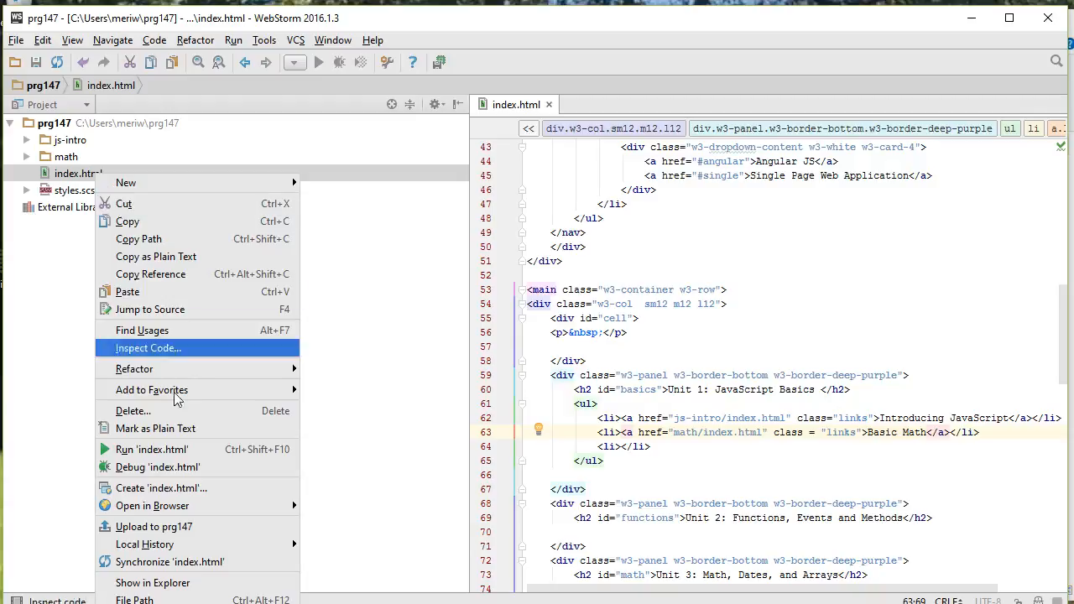
left_click(154, 527)
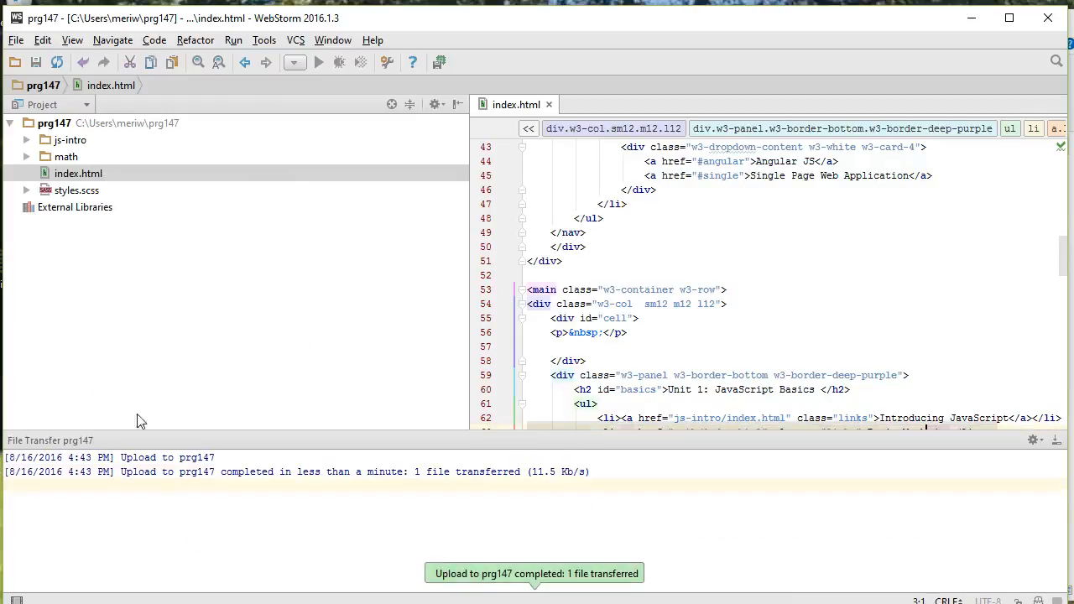
left_click(66, 158)
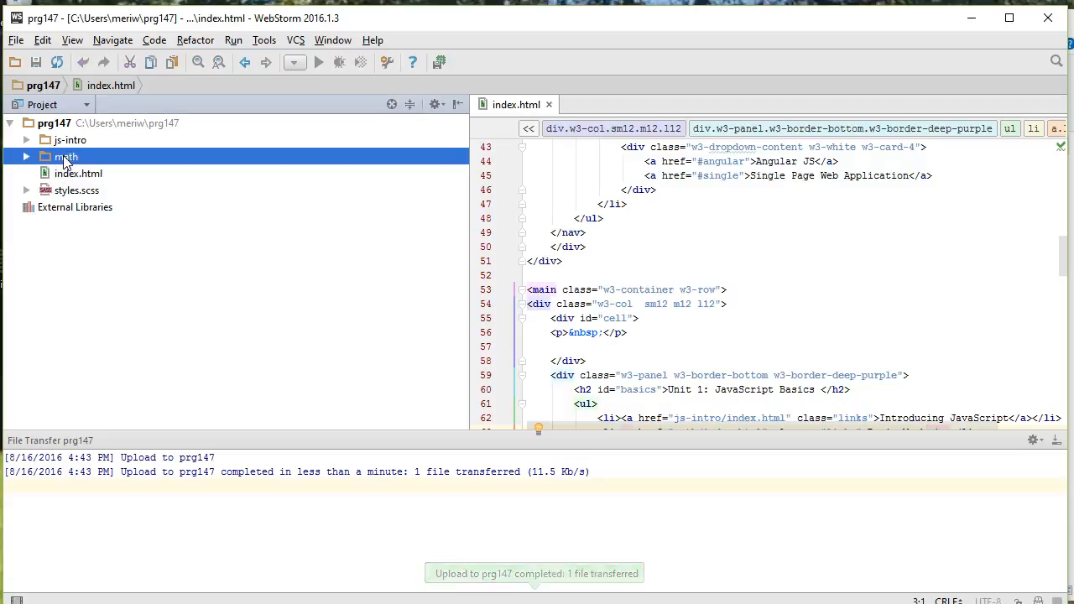
right_click(65, 158)
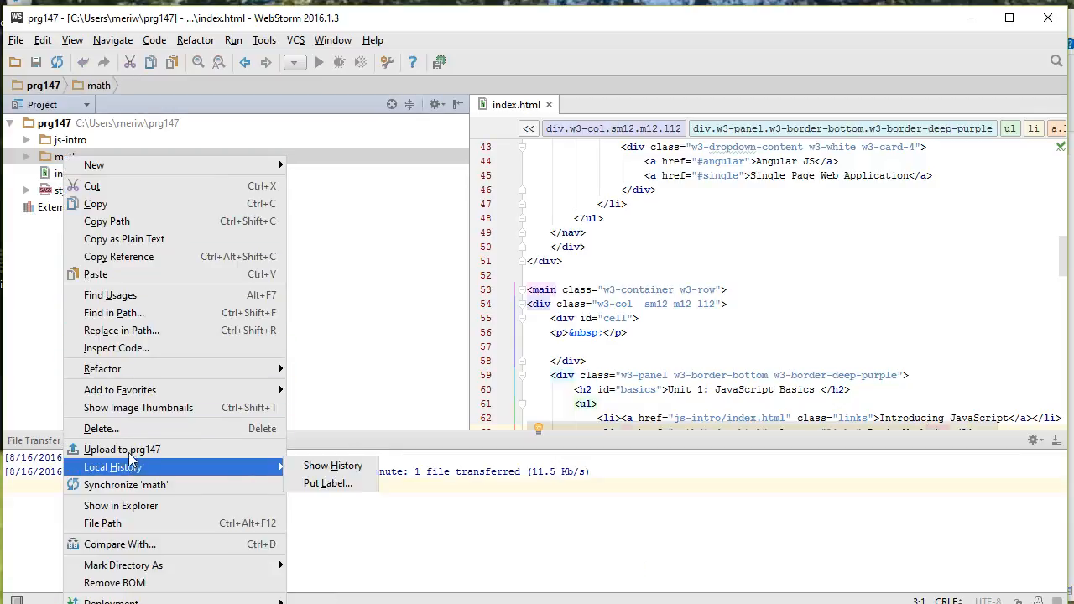
left_click(122, 450)
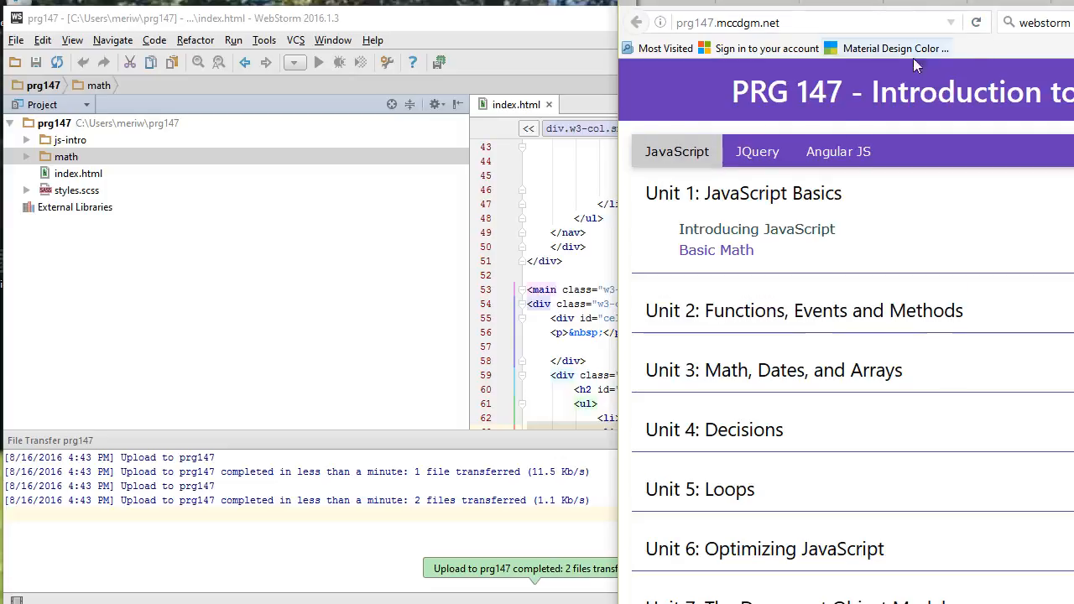
Follow the Basic Math link to the Math! results page, return, and select the site address
left_click(715, 249)
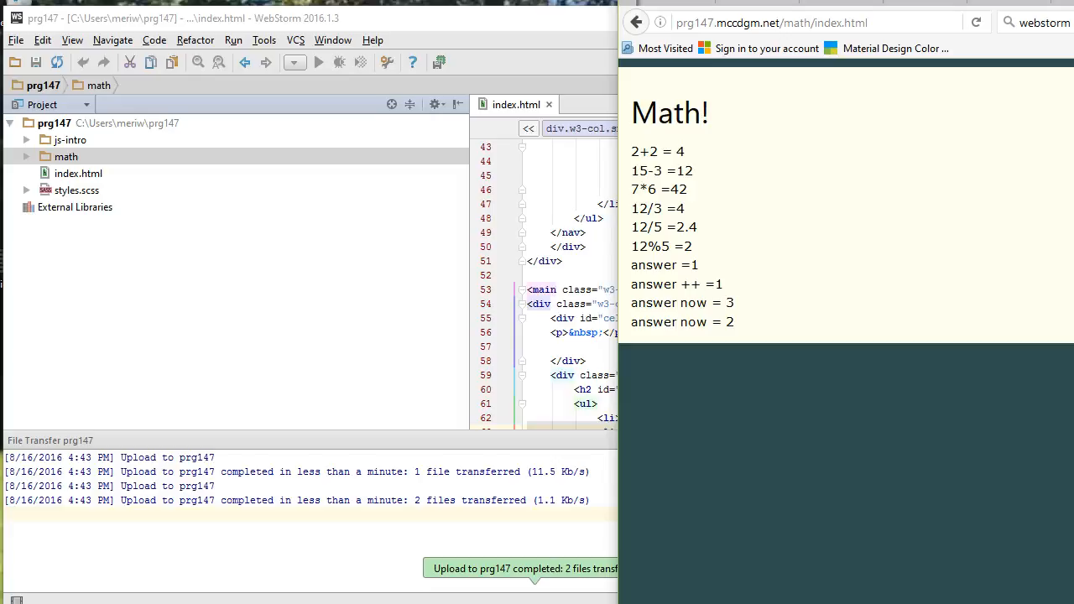
mouse_move(765, 47)
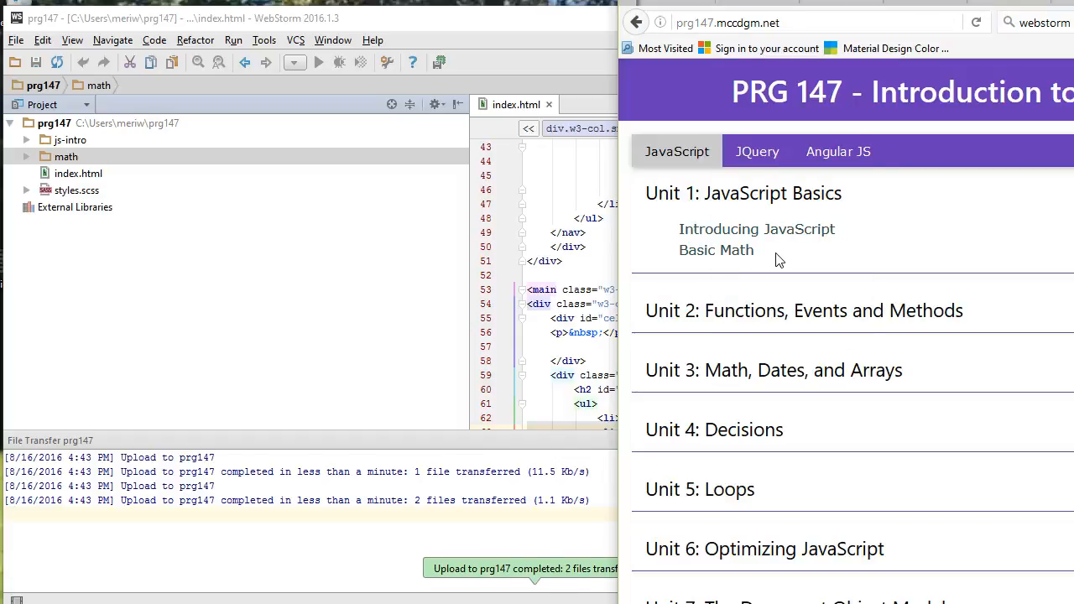
left_click(837, 151)
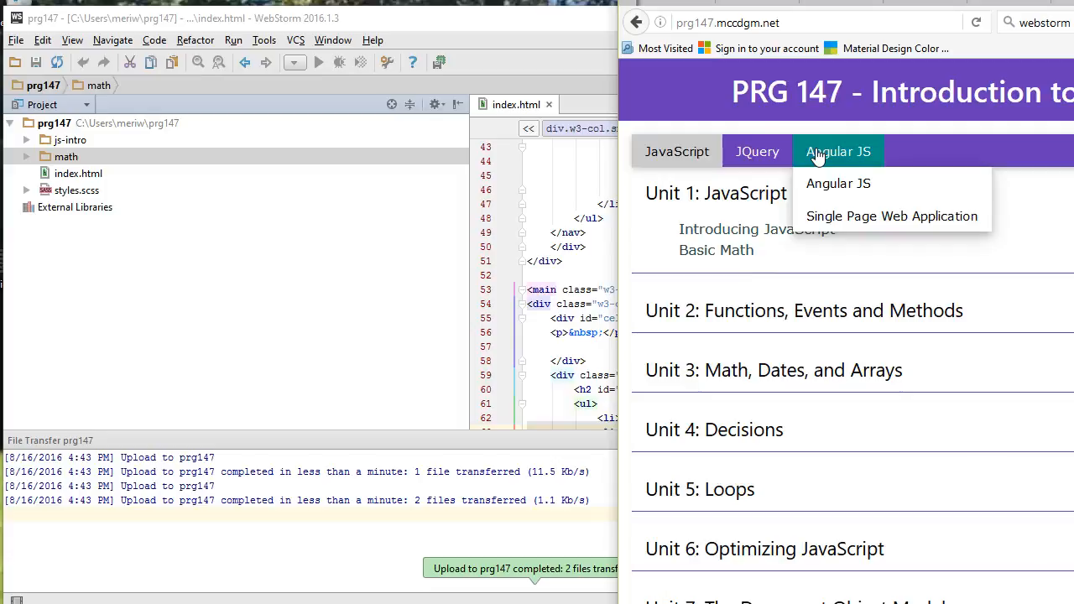
left_click(806, 23)
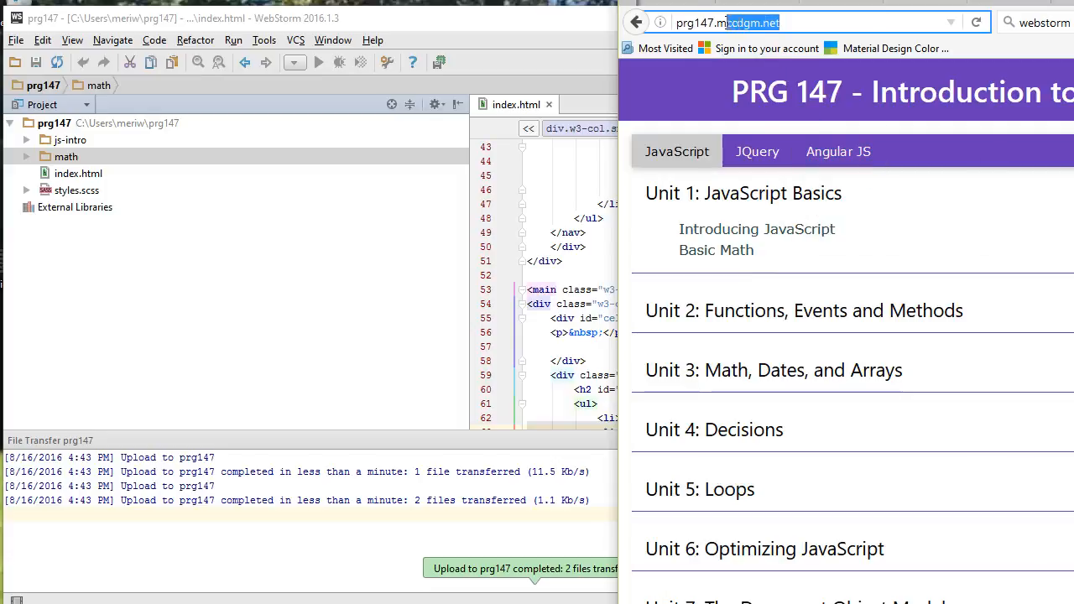